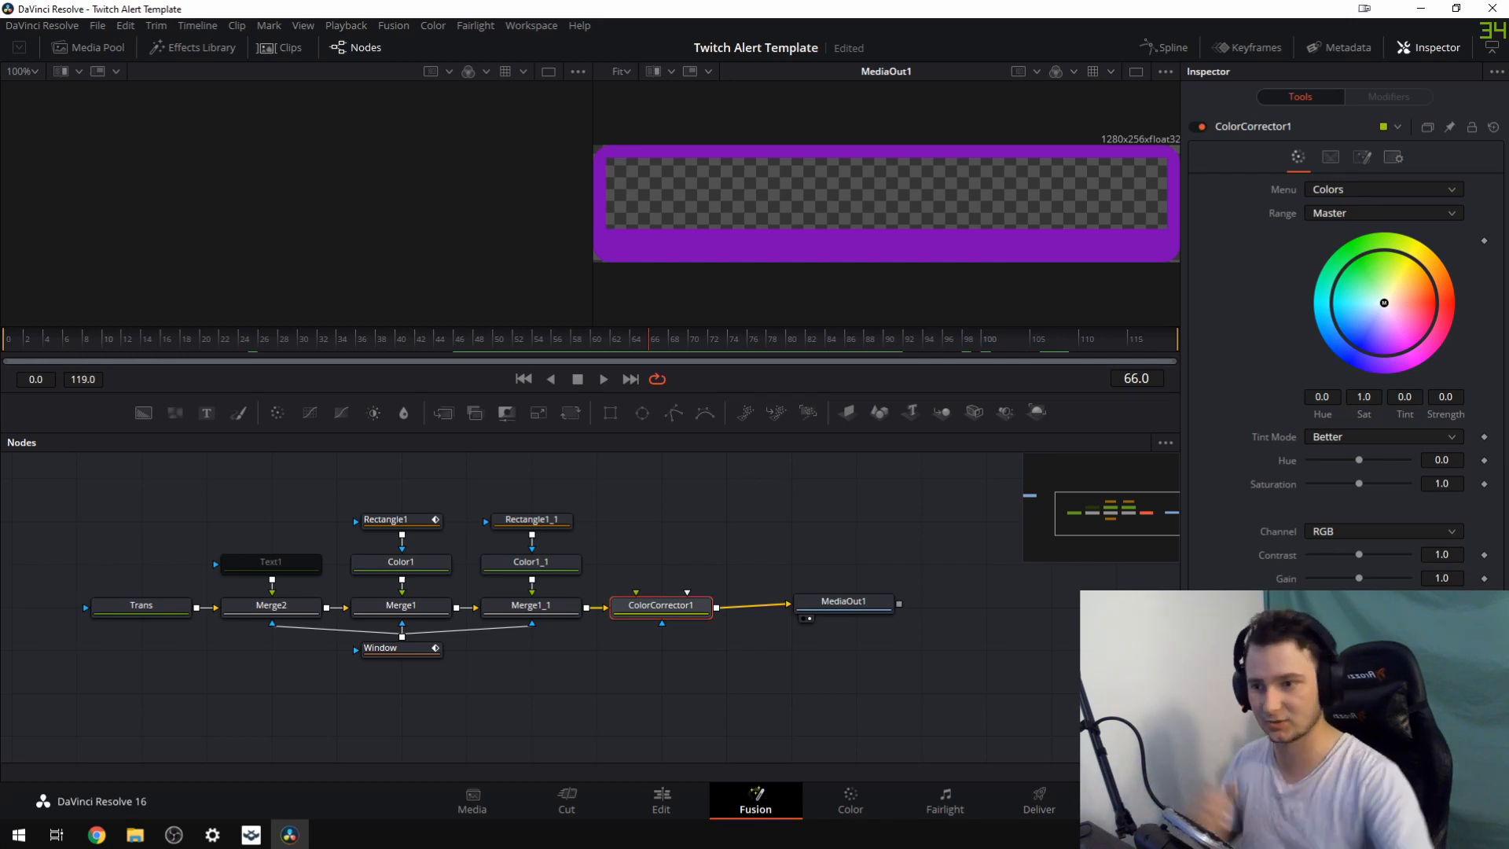
{"action": "mouse_move", "coordinate": [875, 474]}
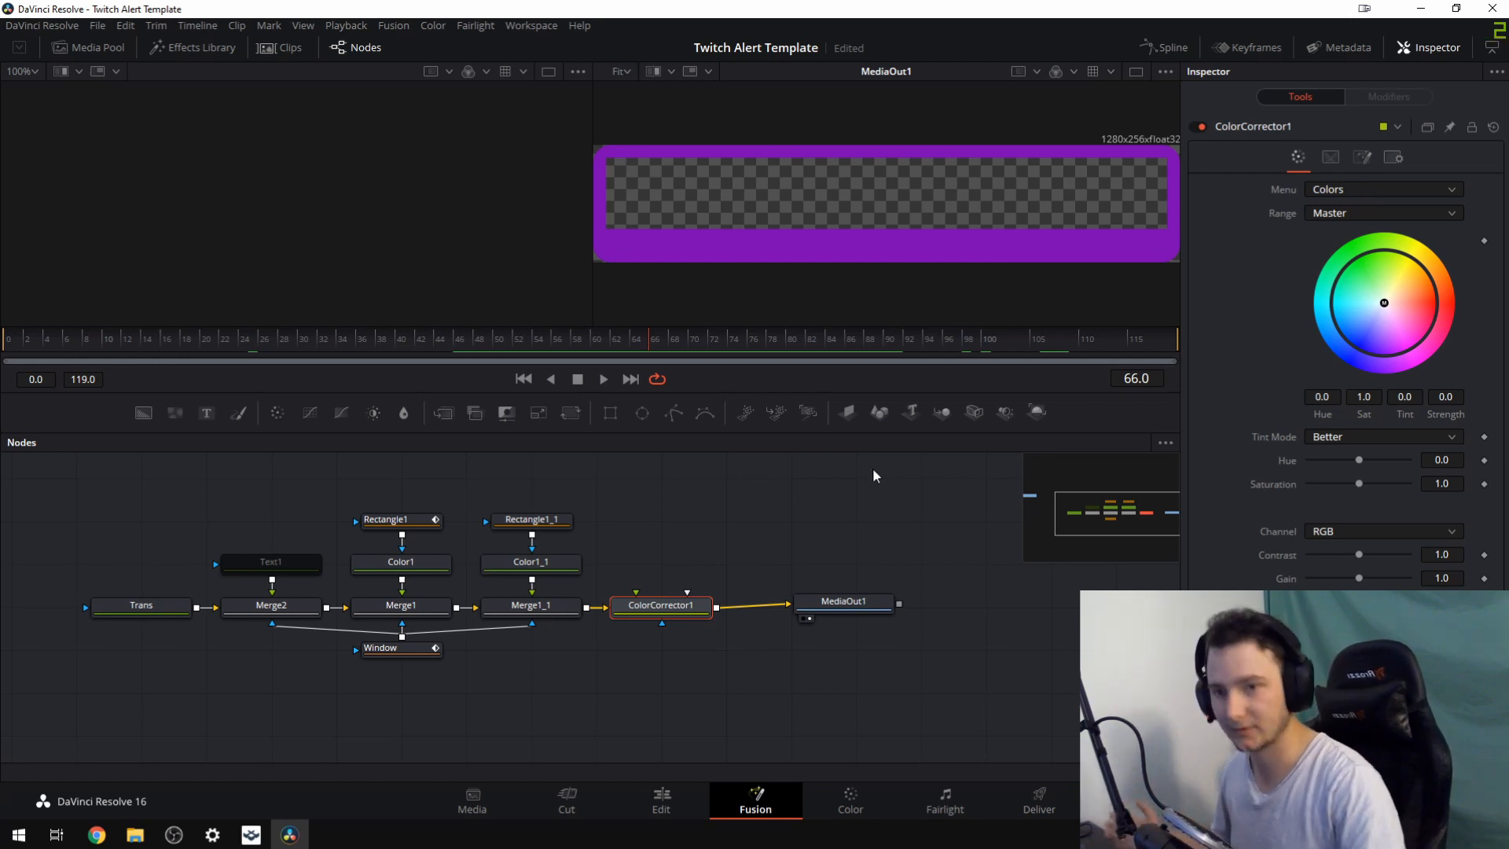
{"action": "mouse_move", "coordinate": [787, 465]}
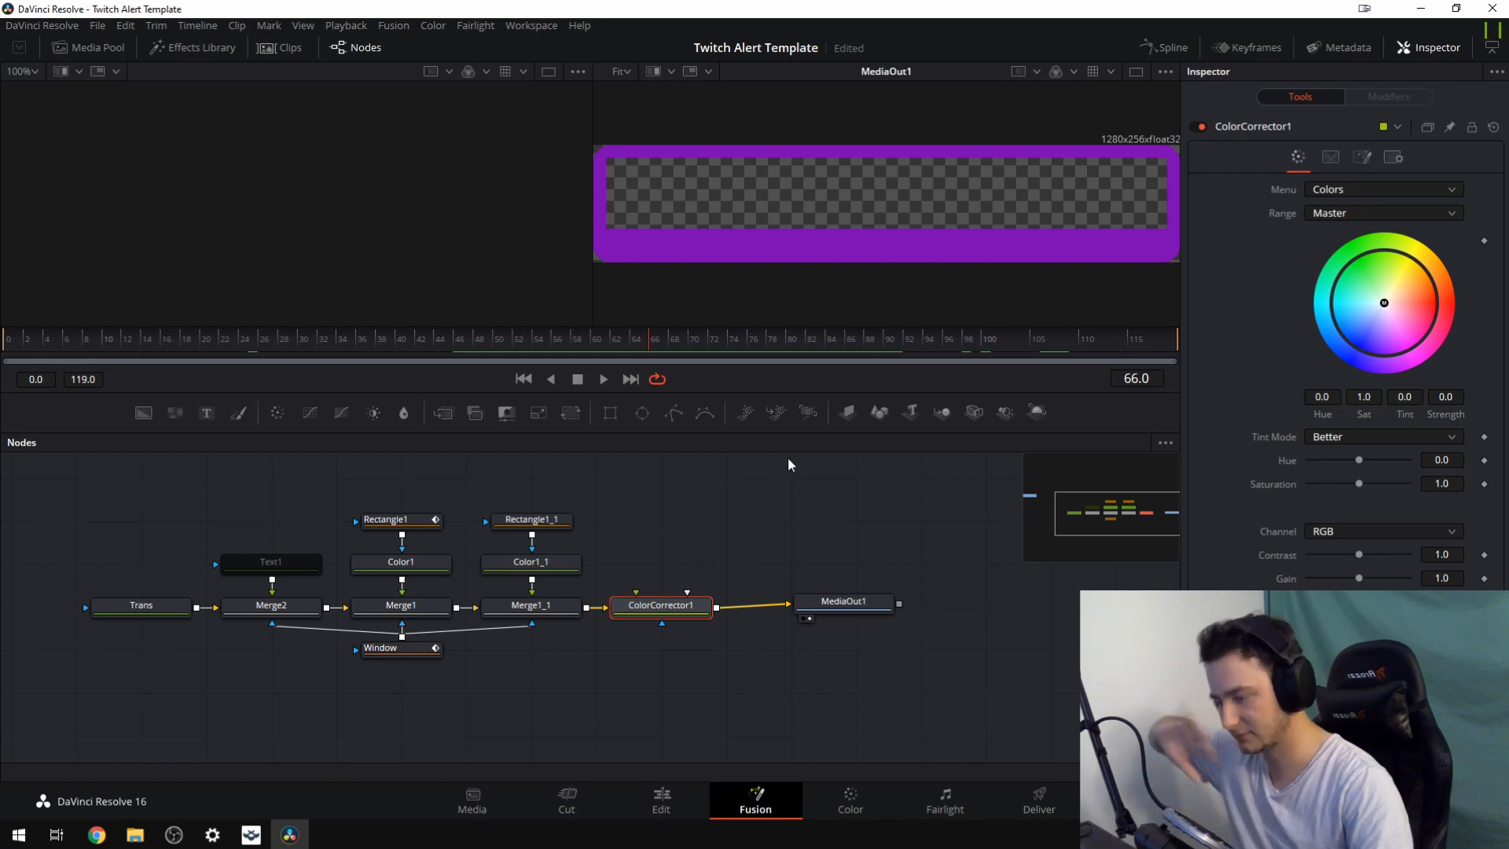
Switch to the Deliver page and select the output Filename field for renaming.
{"action": "left_click", "coordinate": [1039, 800]}
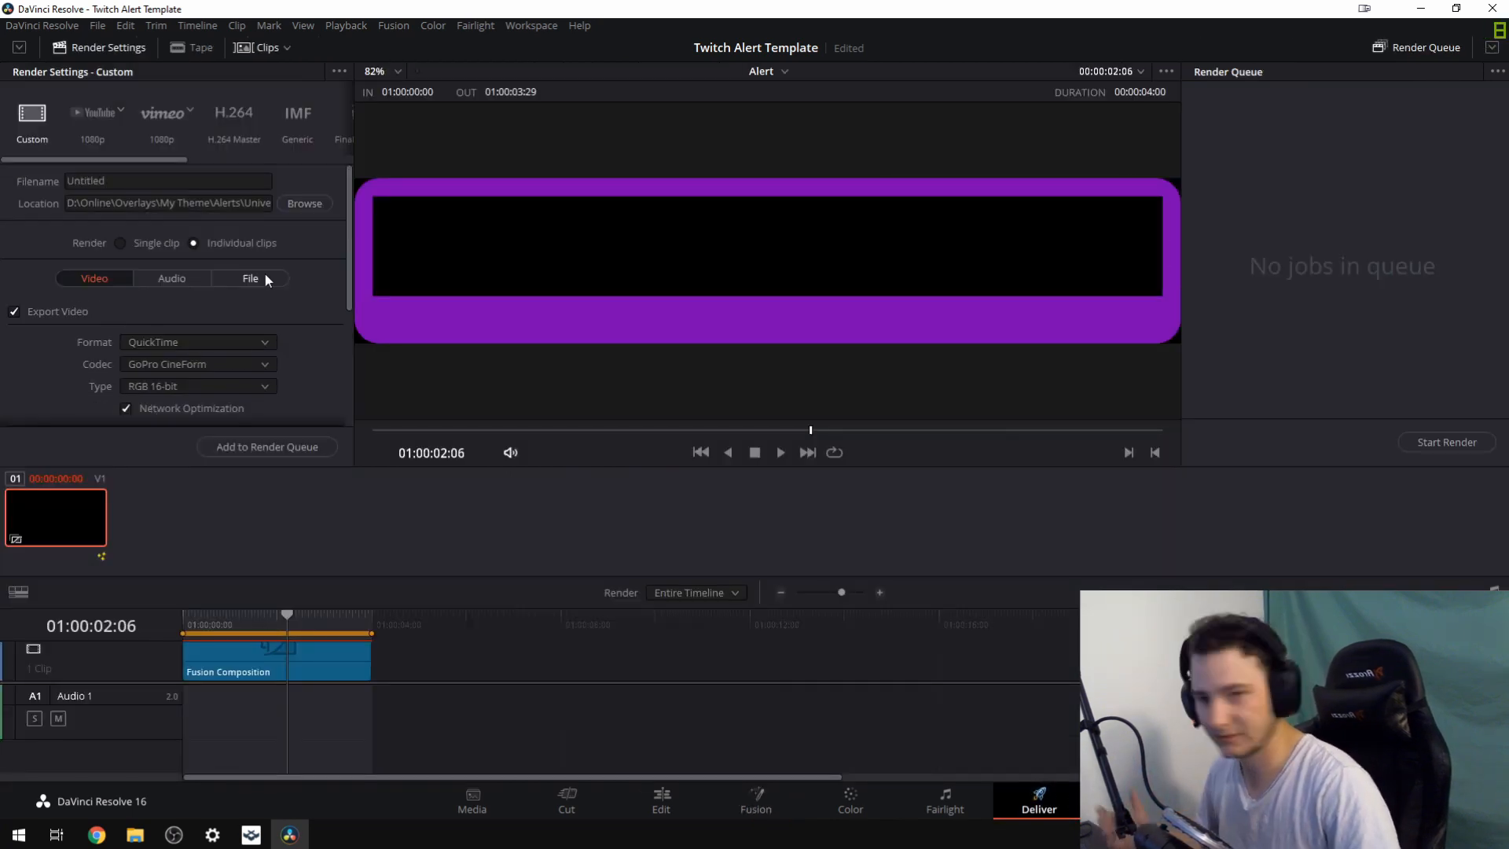
{"action": "mouse_move", "coordinate": [259, 331]}
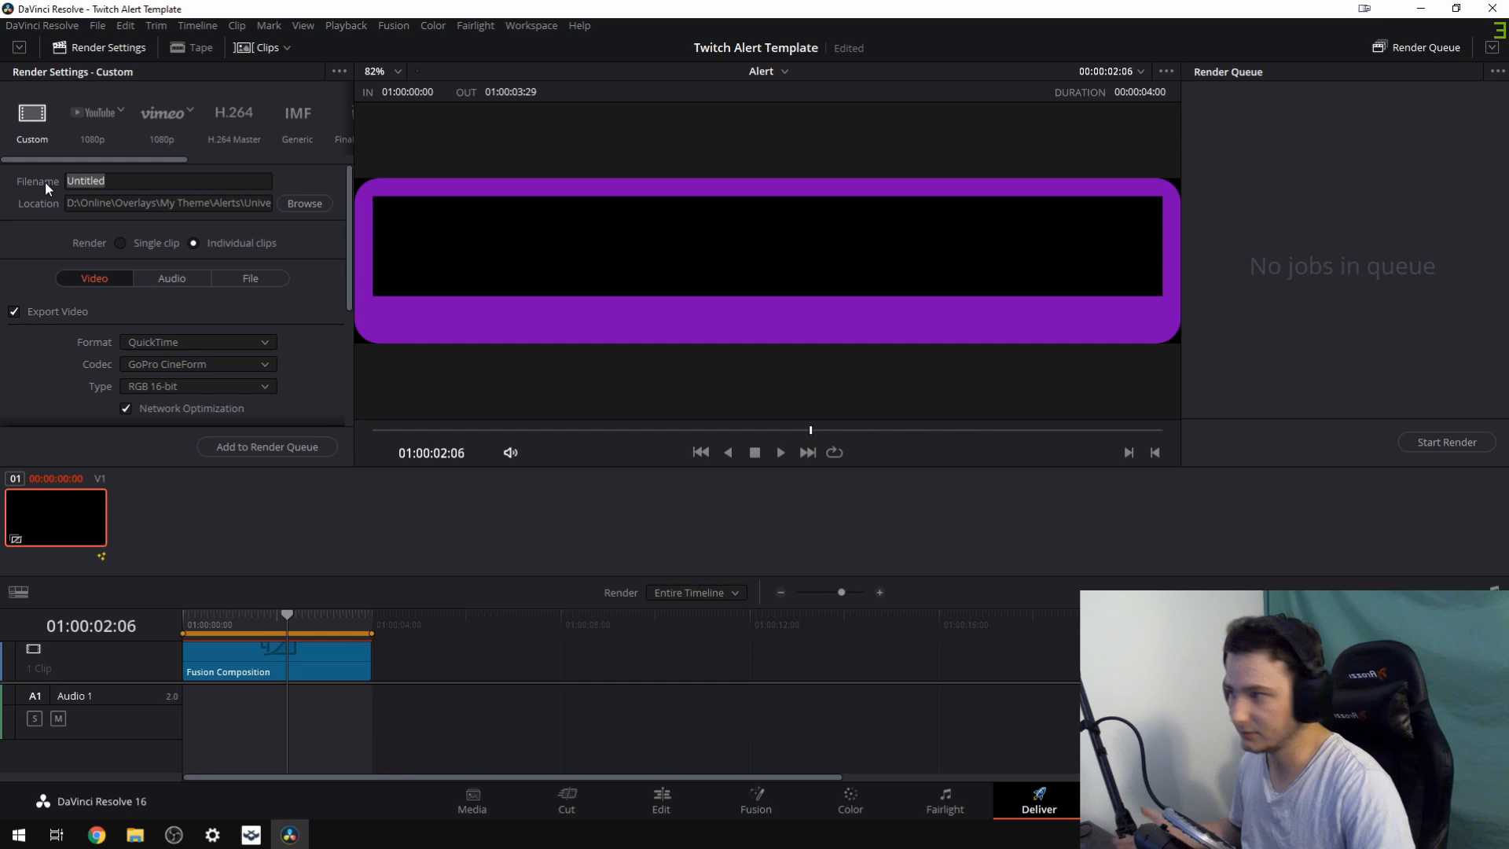
{"action": "left_click", "coordinate": [168, 181]}
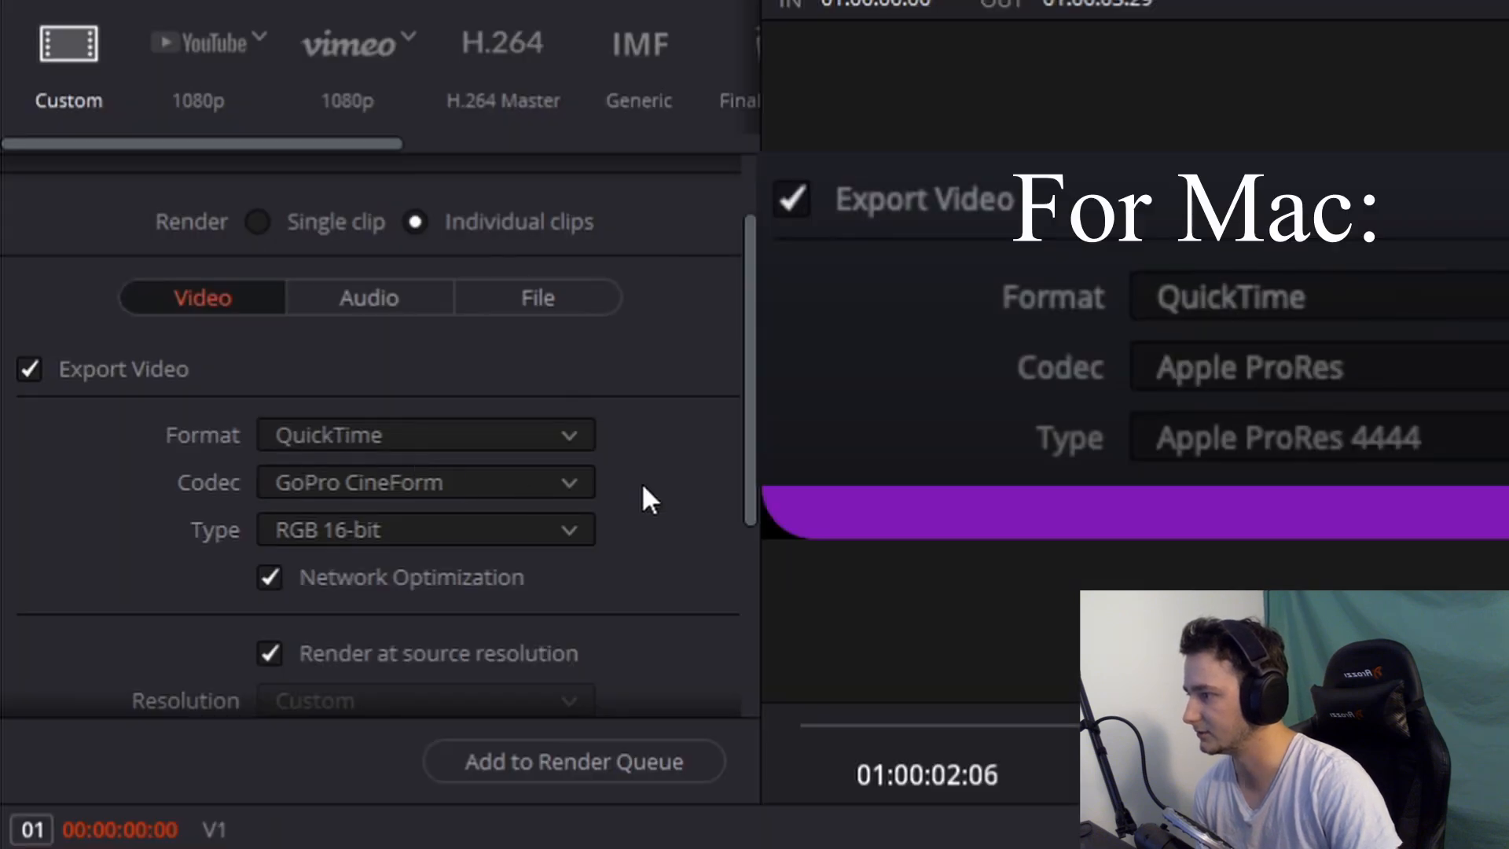
{"action": "mouse_move", "coordinate": [558, 498]}
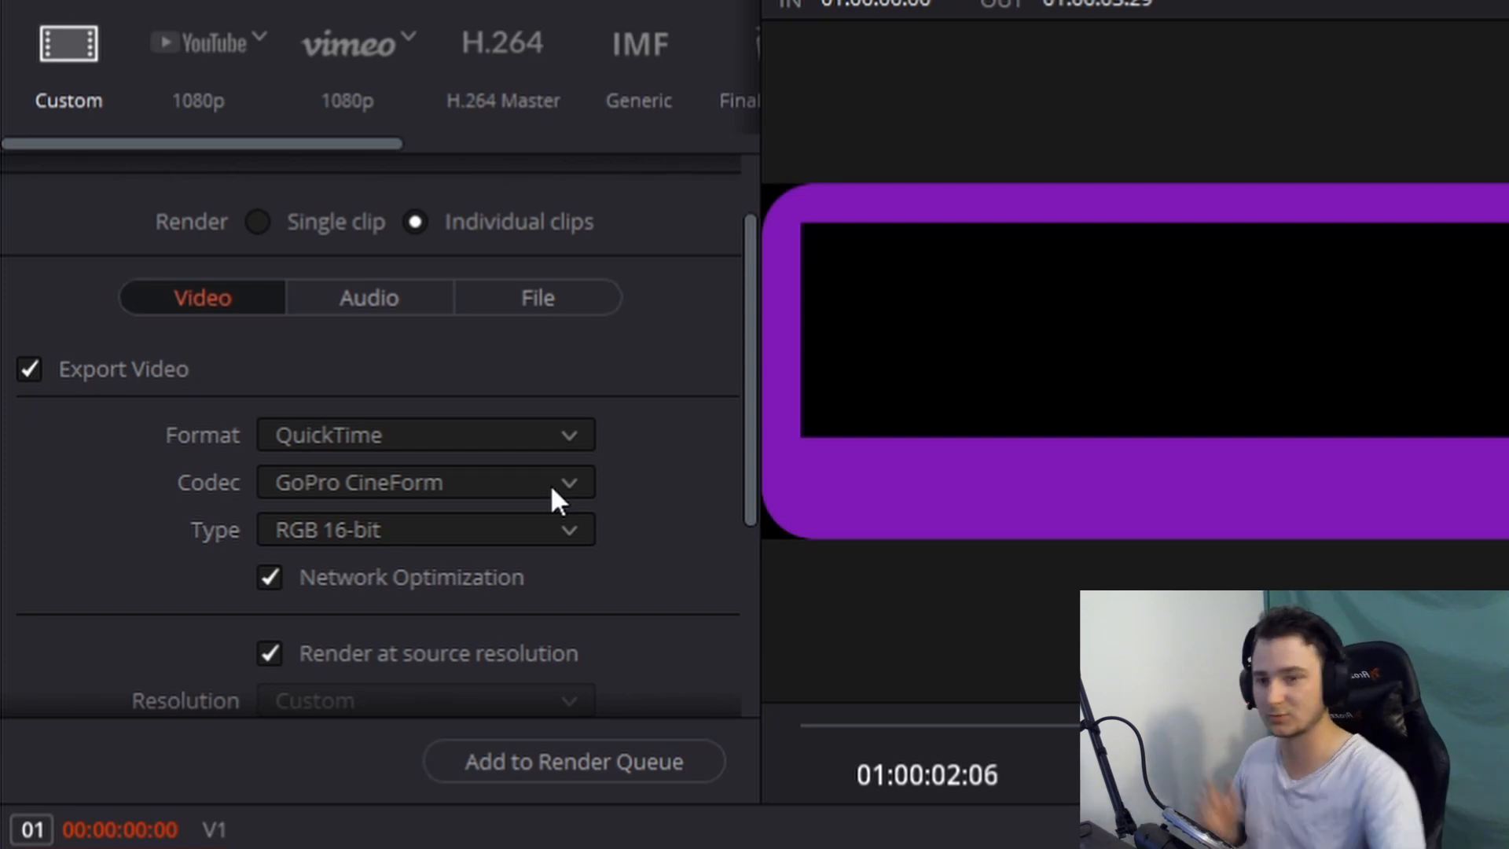
{"action": "scroll", "scroll_direction": "down", "scroll_amount": 3}
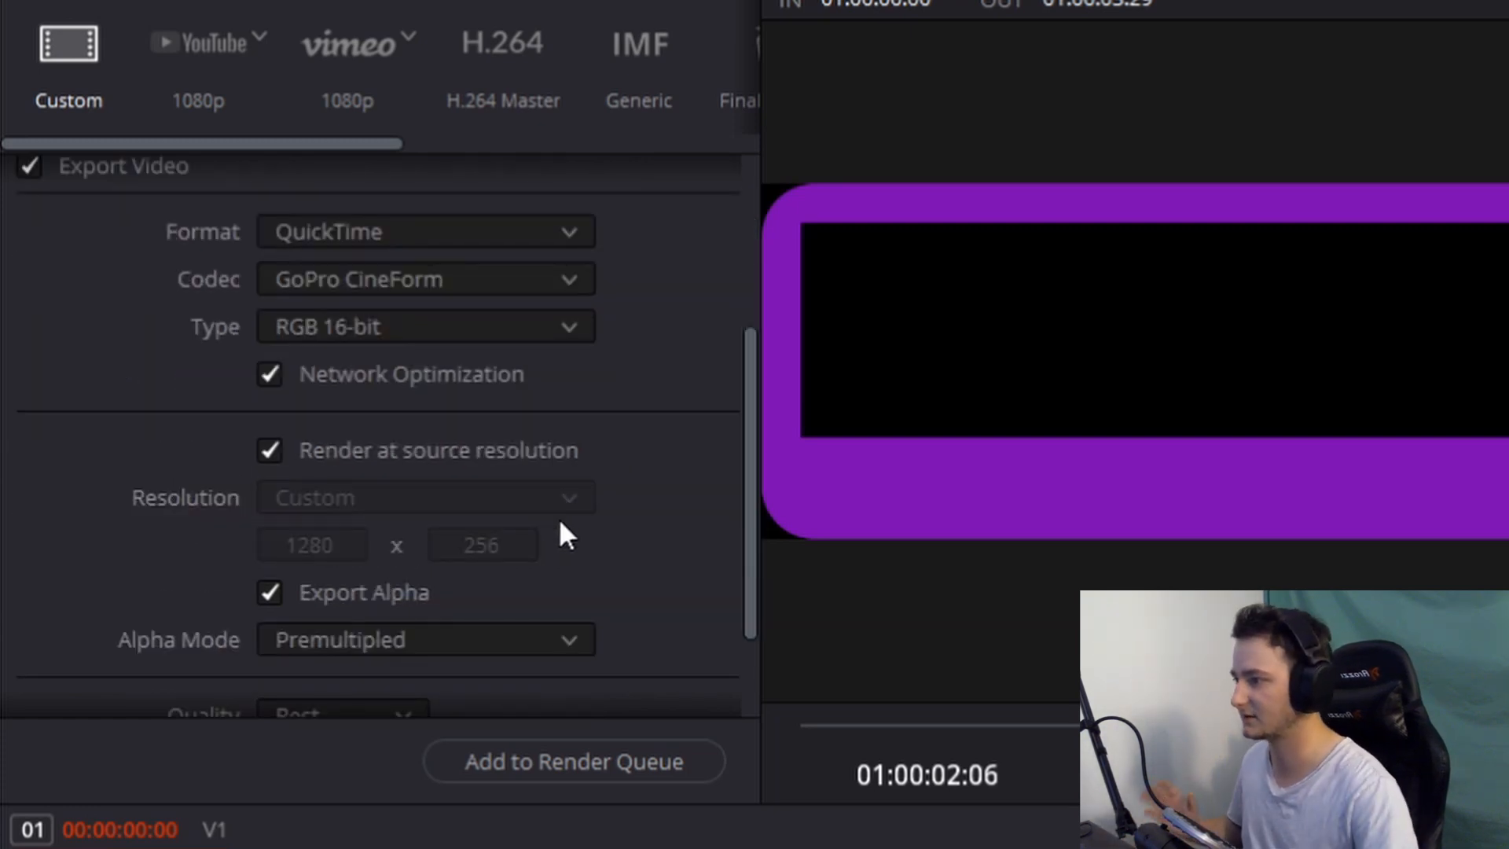
{"action": "mouse_move", "coordinate": [265, 572]}
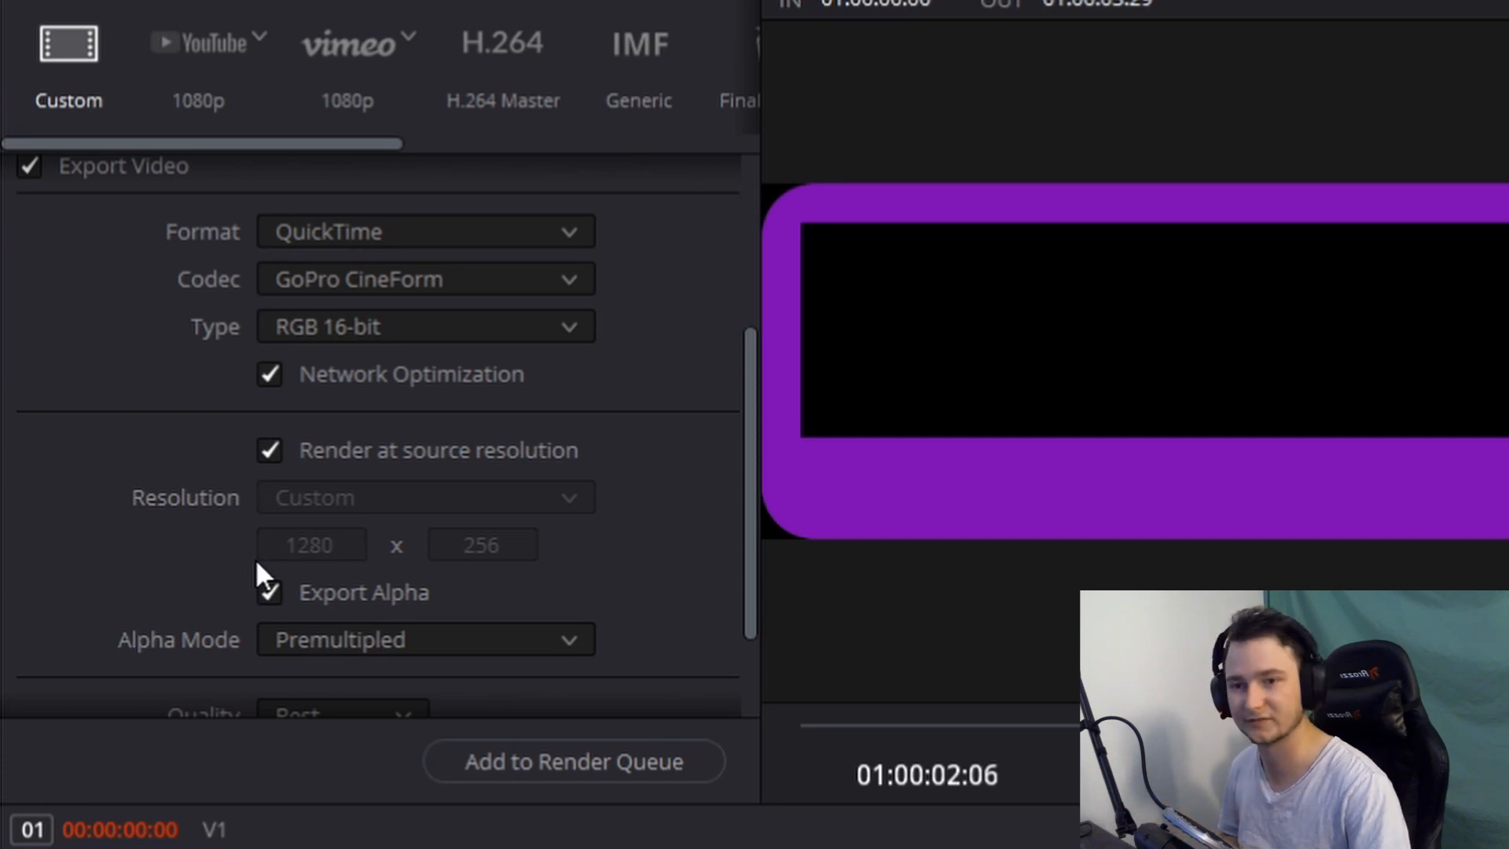
{"action": "mouse_move", "coordinate": [135, 563]}
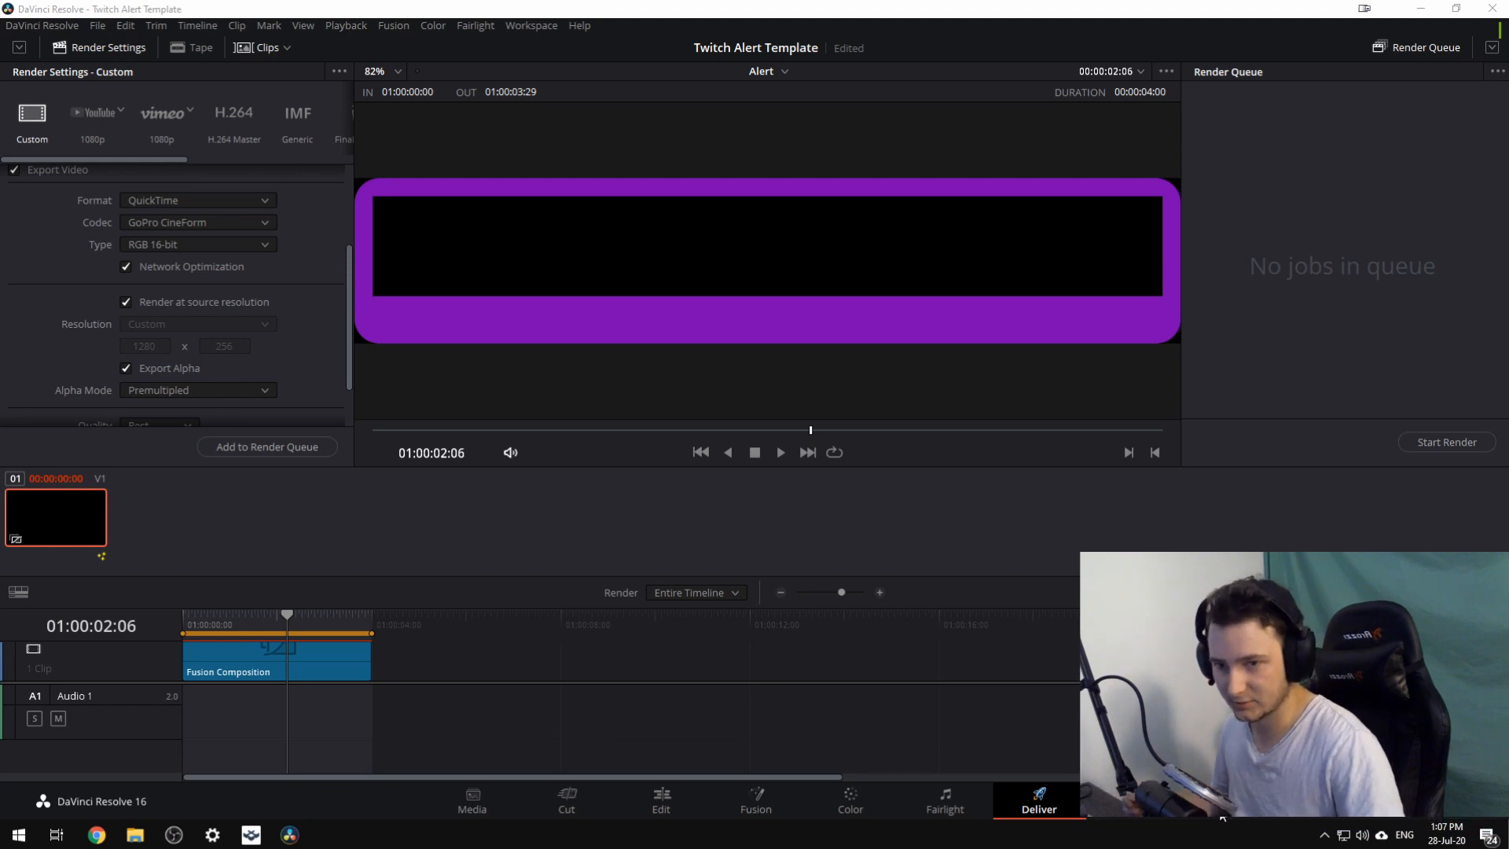
{"action": "mouse_move", "coordinate": [1135, 505]}
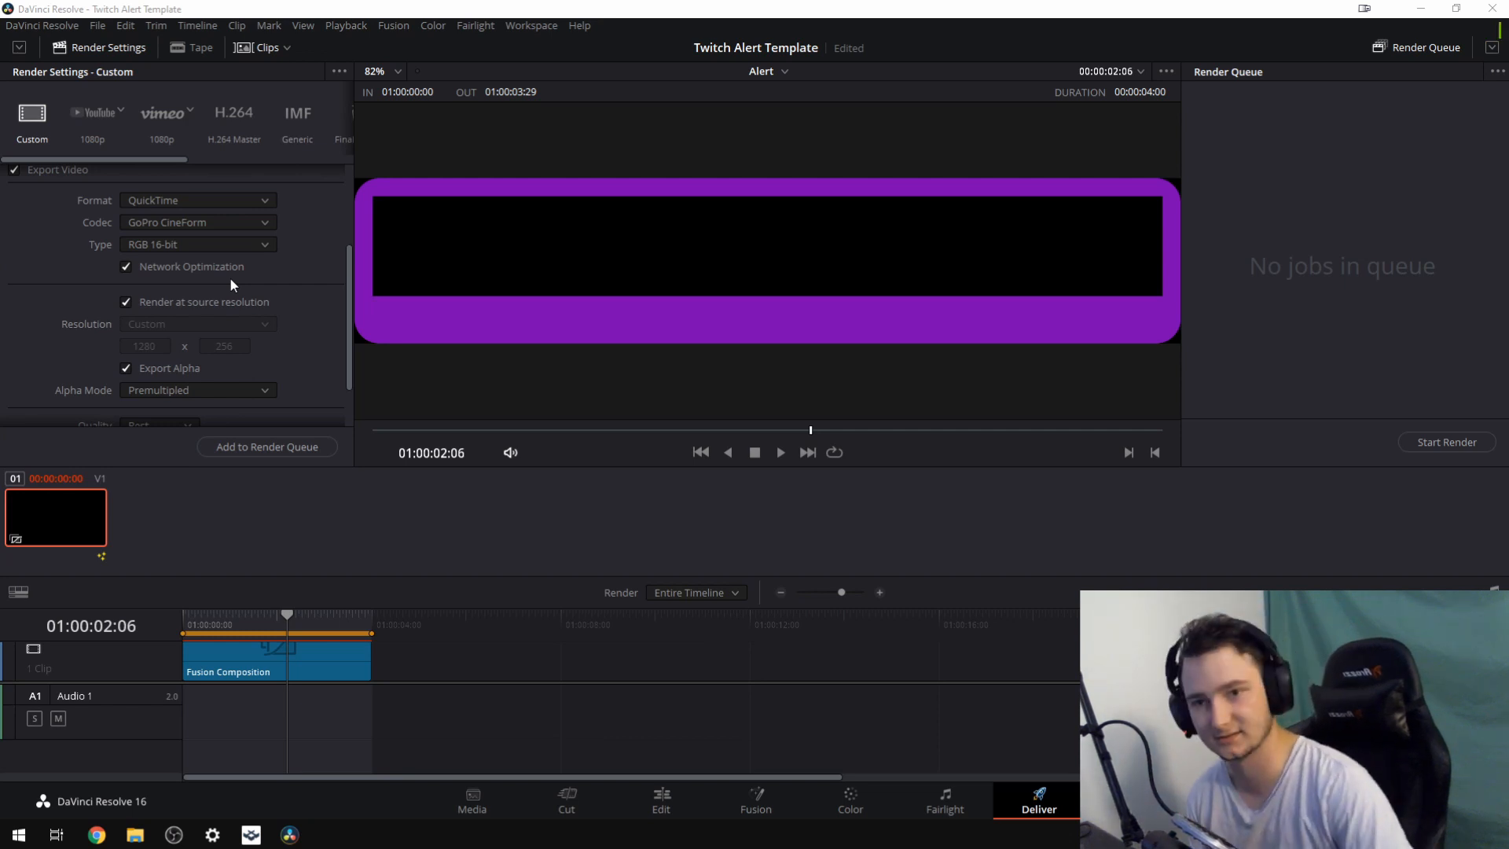
Keep video type RGB 16-bit and review the output resolution instead of source resolution.
{"action": "left_click", "coordinate": [198, 244]}
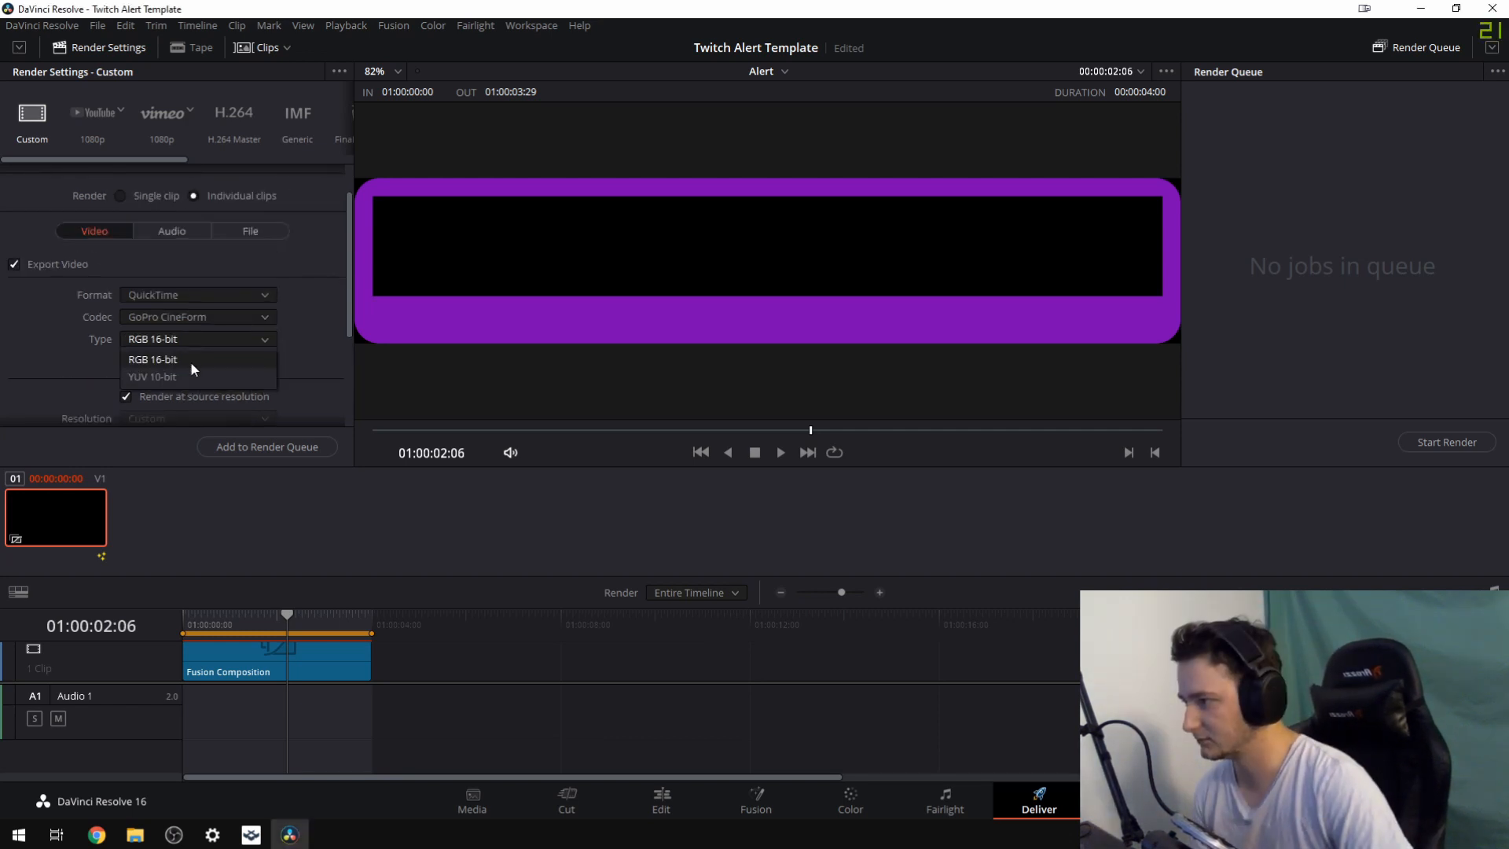
{"action": "left_click", "coordinate": [153, 358]}
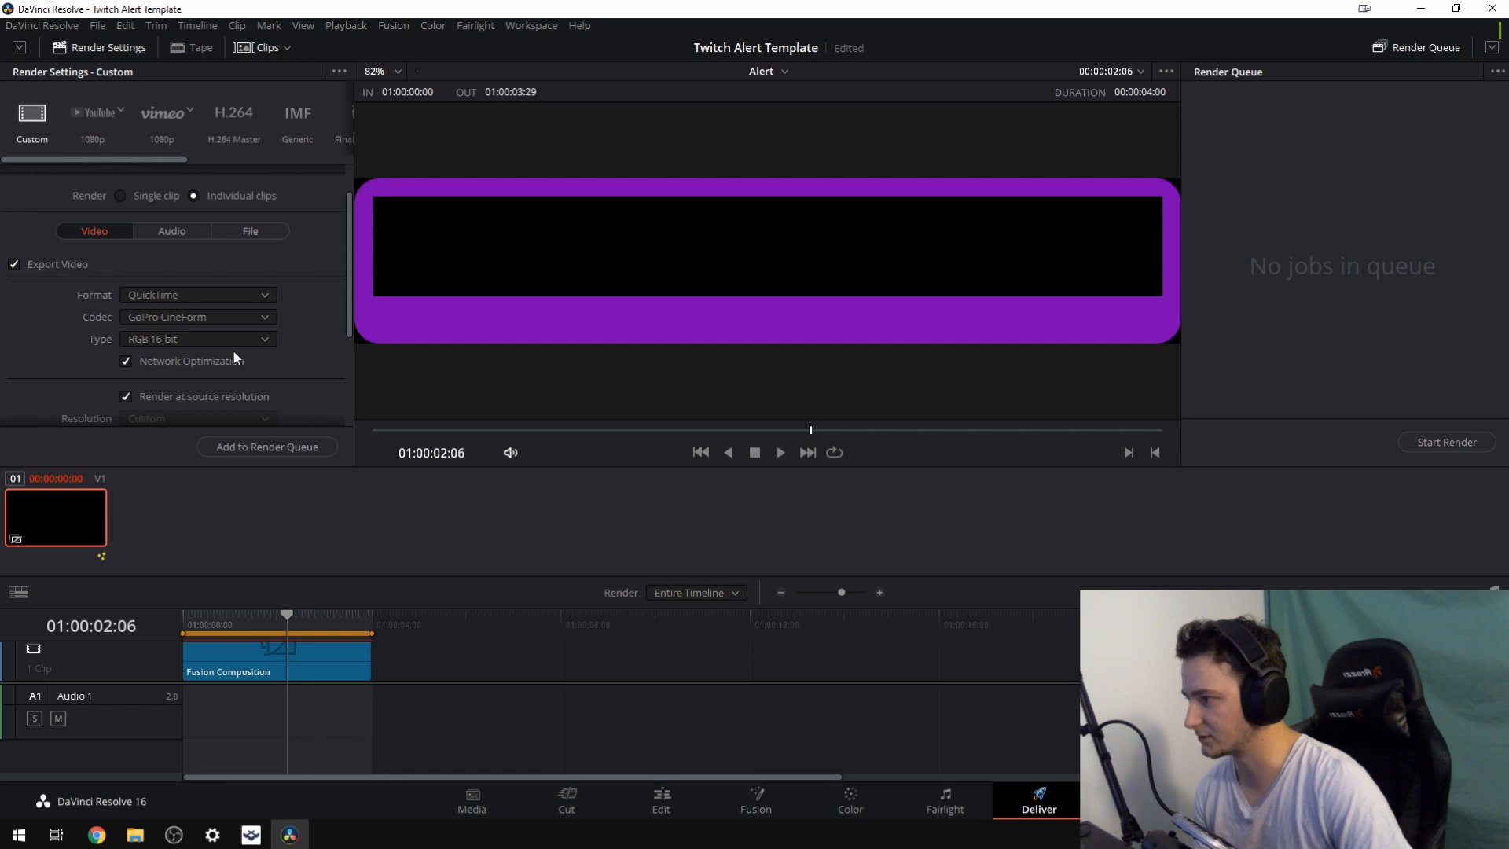
{"action": "scroll", "scroll_direction": "down", "scroll_amount": 3}
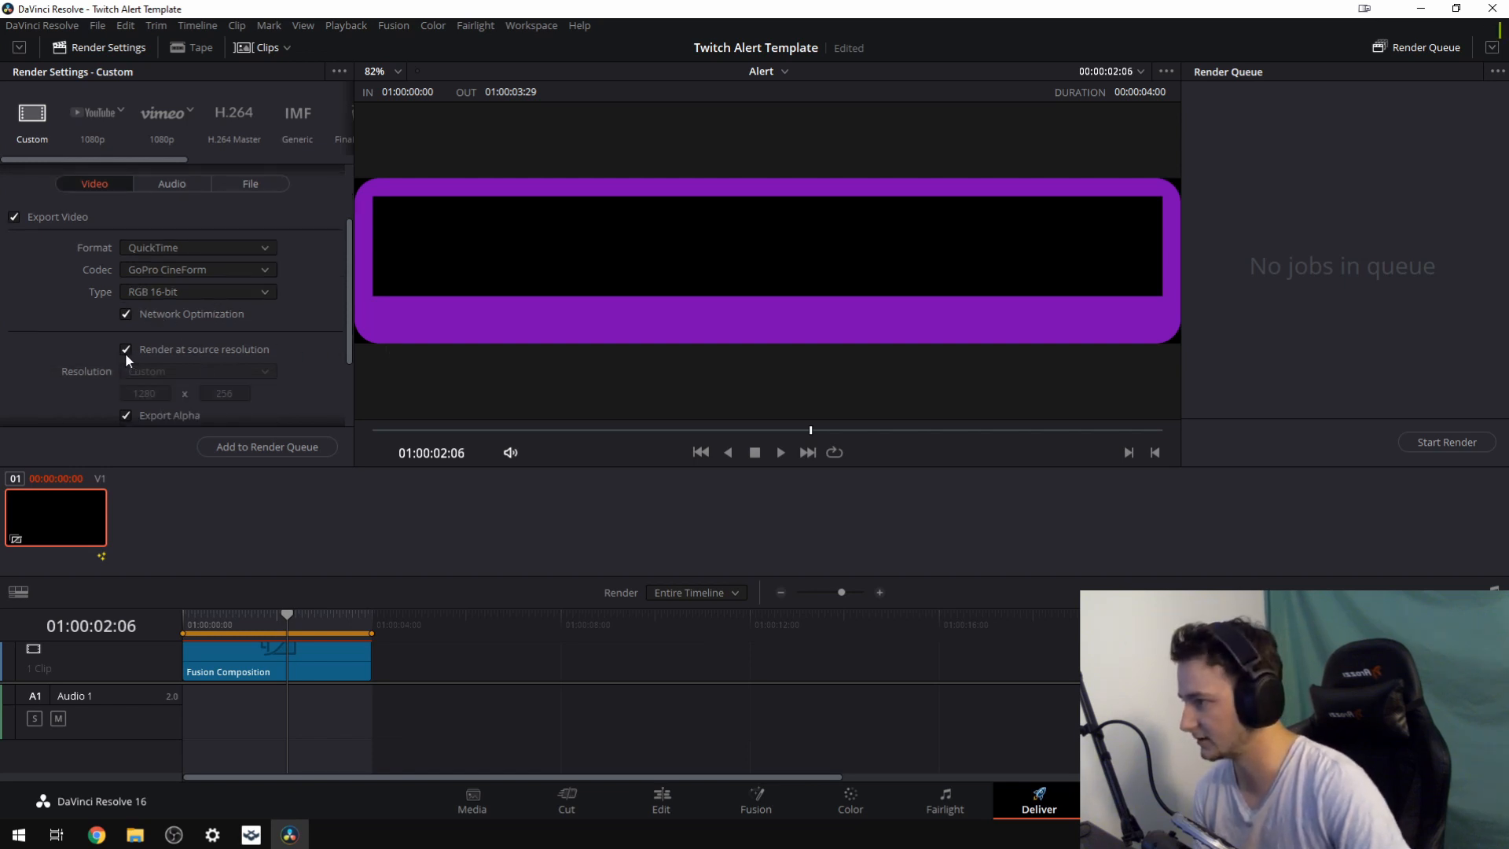
{"action": "left_click", "coordinate": [126, 349]}
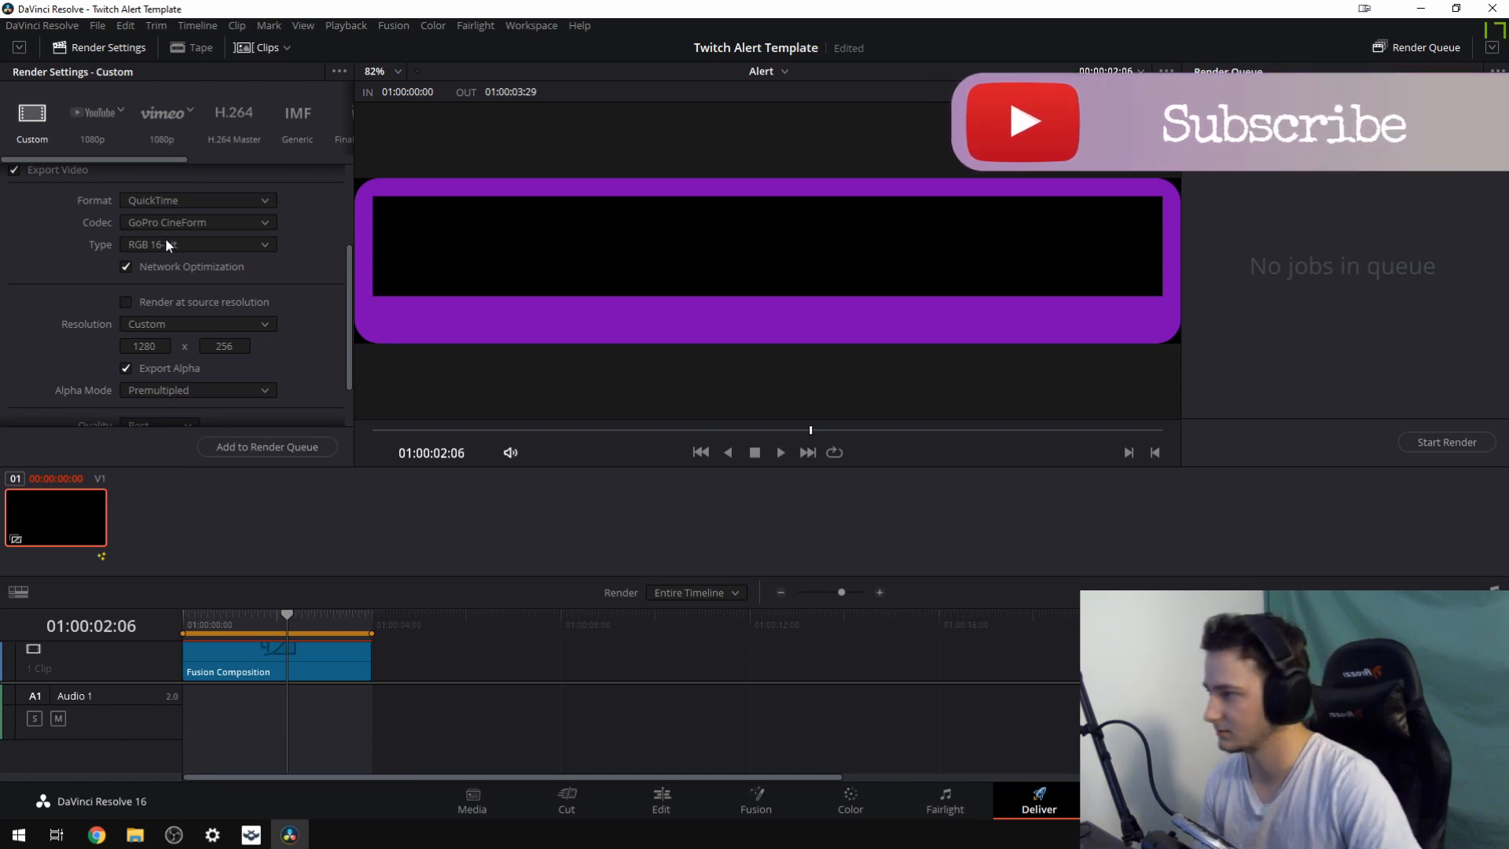
{"action": "mouse_move", "coordinate": [183, 244]}
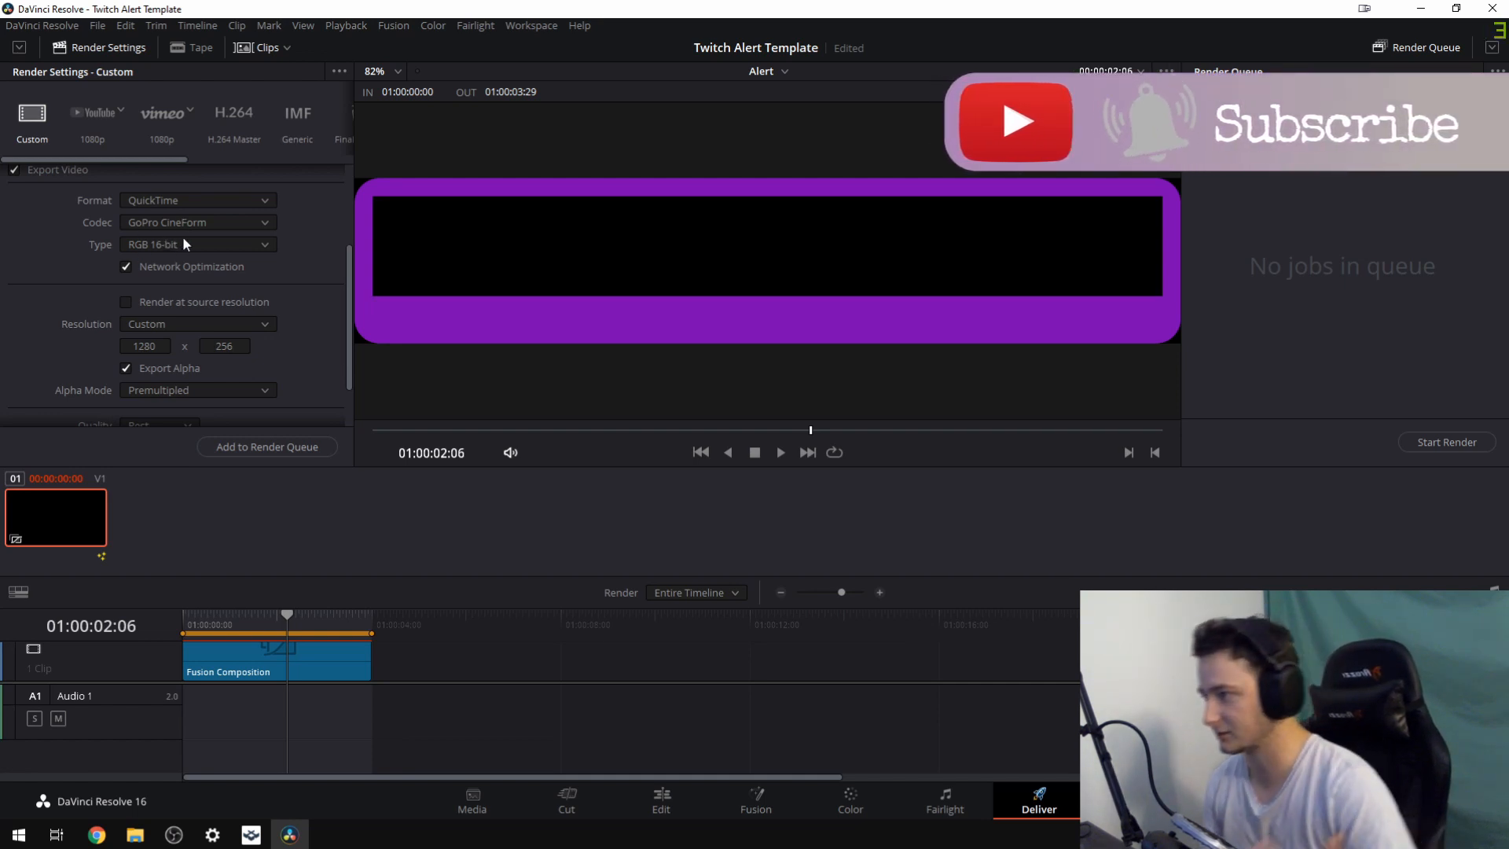
{"action": "left_click", "coordinate": [198, 324]}
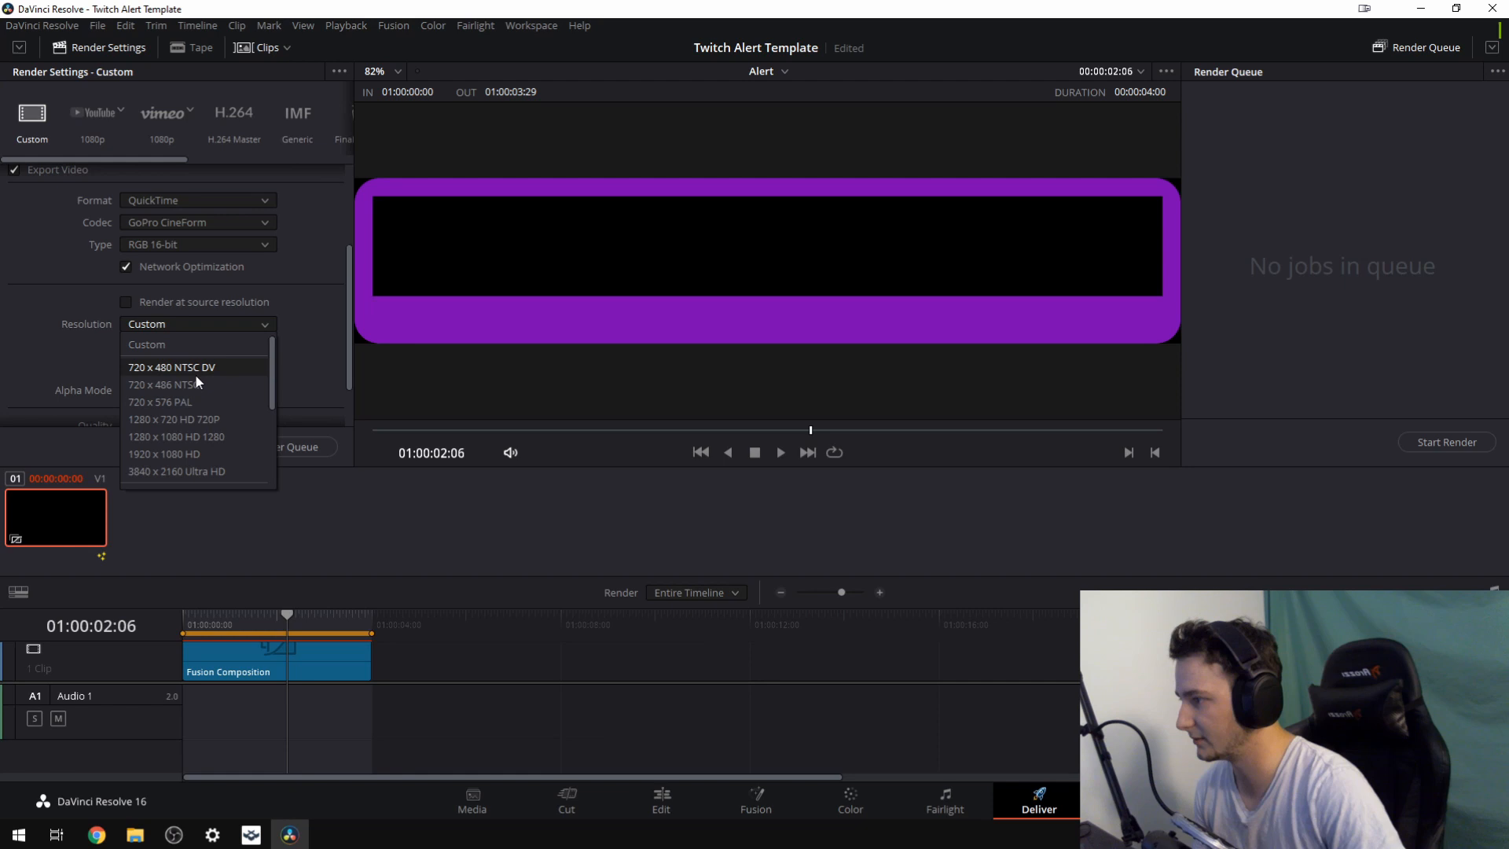
{"action": "mouse_move", "coordinate": [191, 453]}
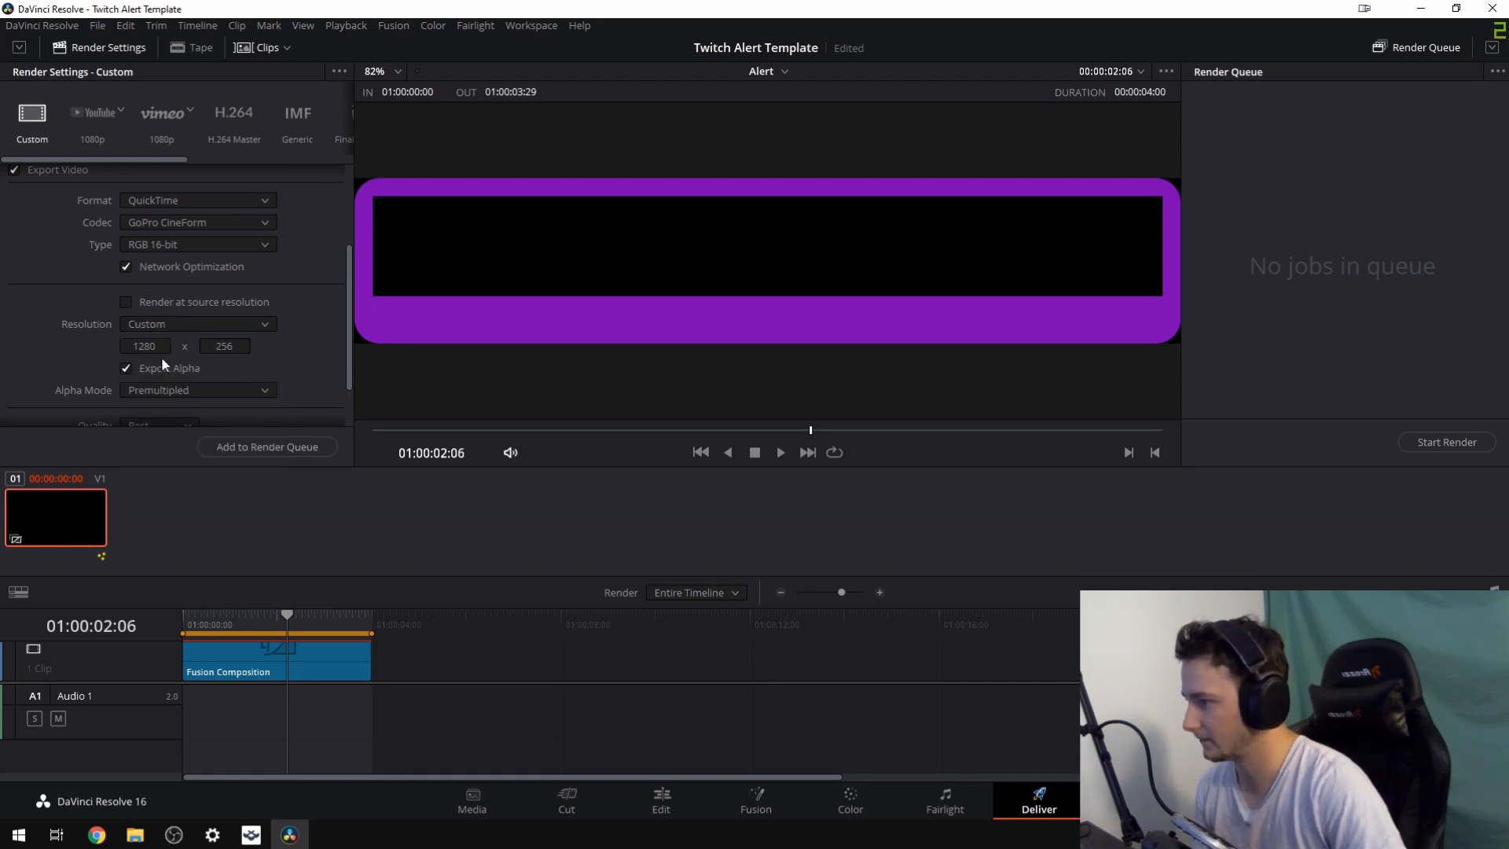
{"action": "mouse_move", "coordinate": [256, 406]}
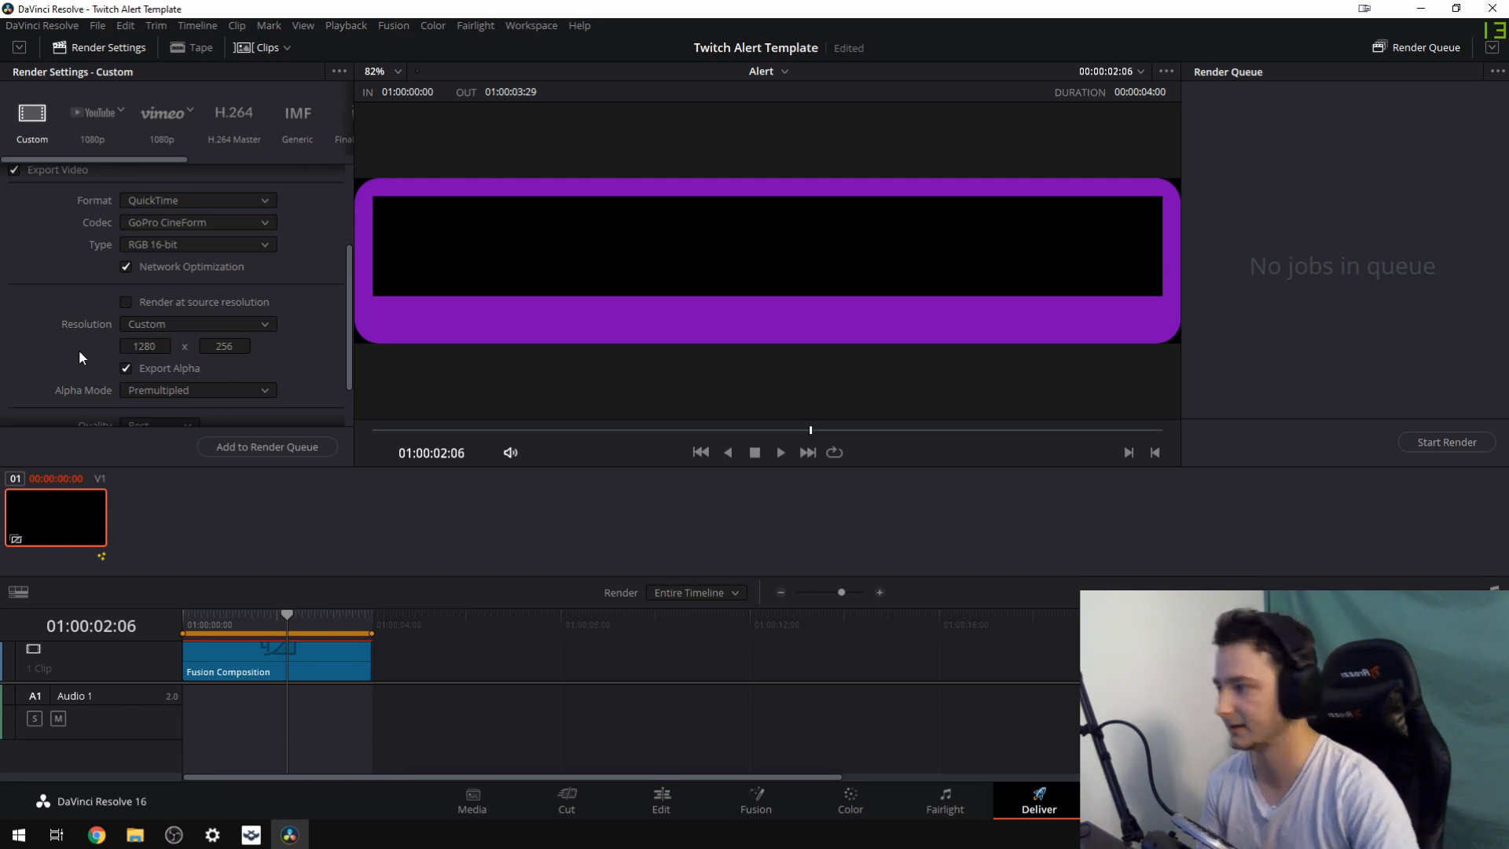
Add the alert job to the render queue and start rendering it.
{"action": "scroll", "scroll_direction": "down", "scroll_amount": 3}
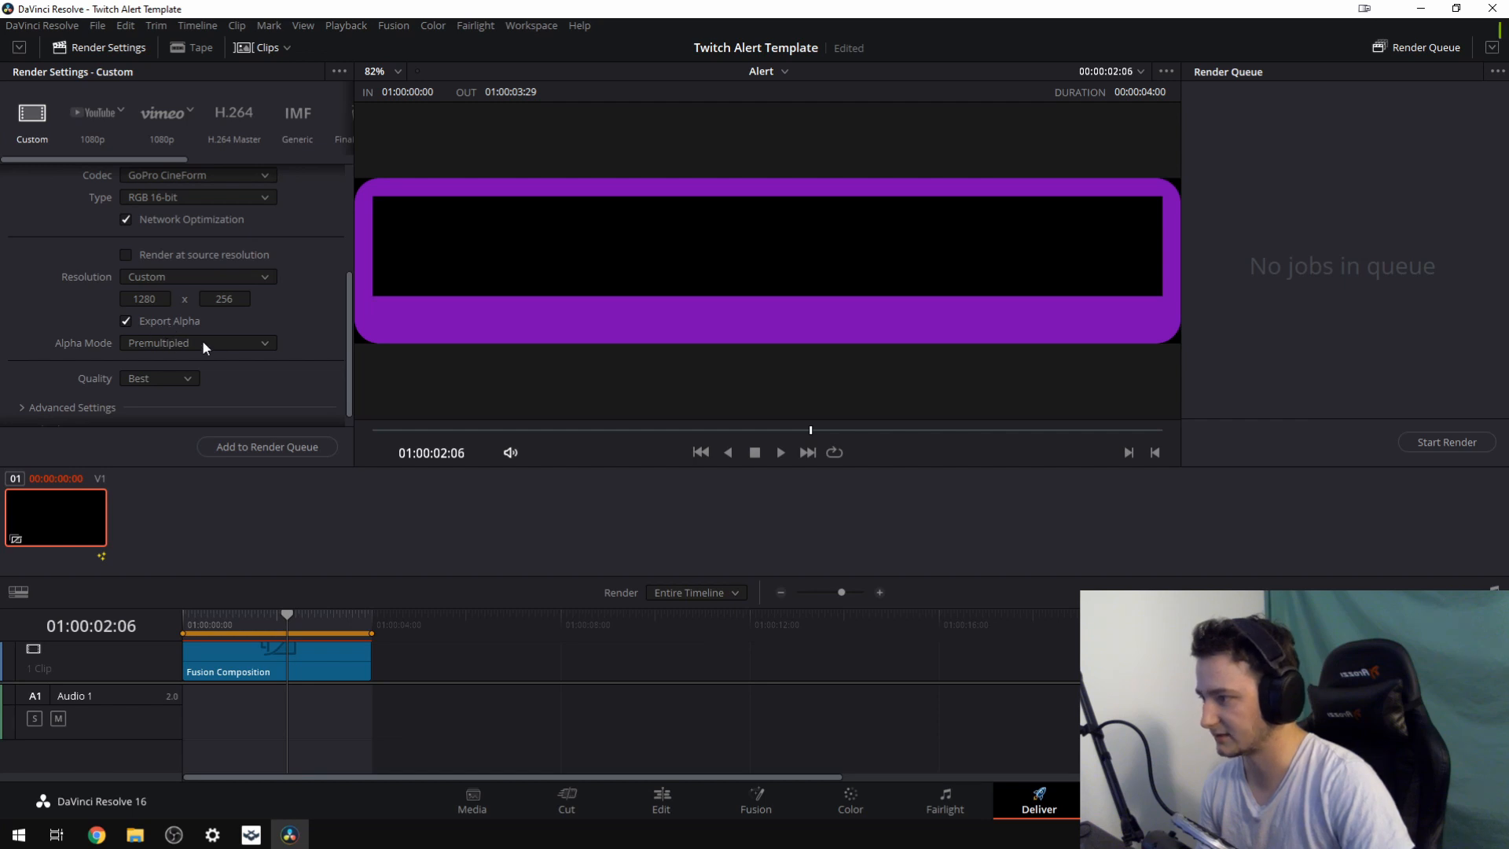
{"action": "scroll", "scroll_direction": "down", "scroll_amount": 3}
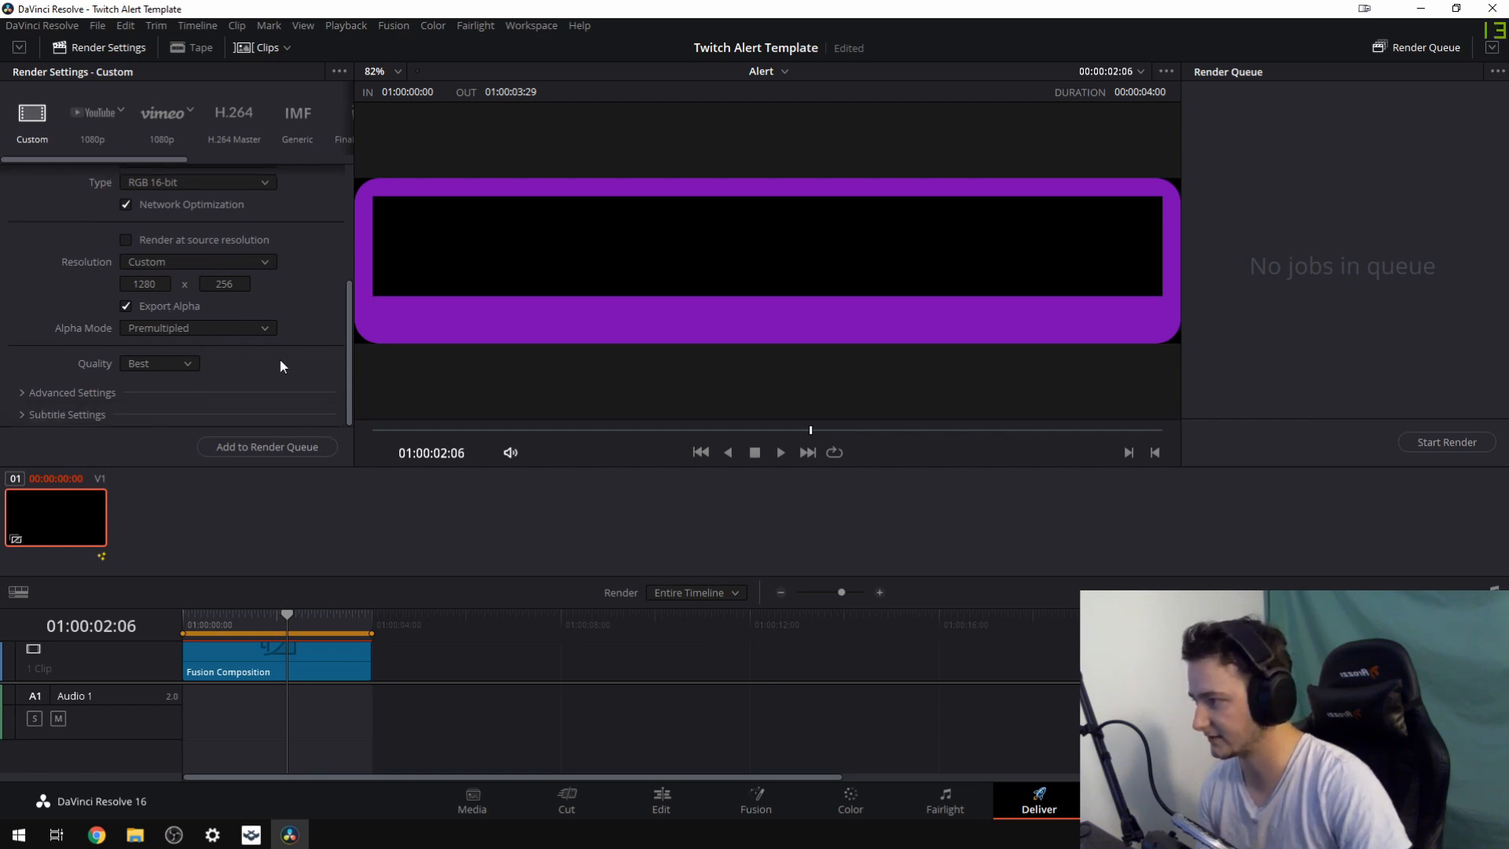
{"action": "left_click", "coordinate": [267, 446]}
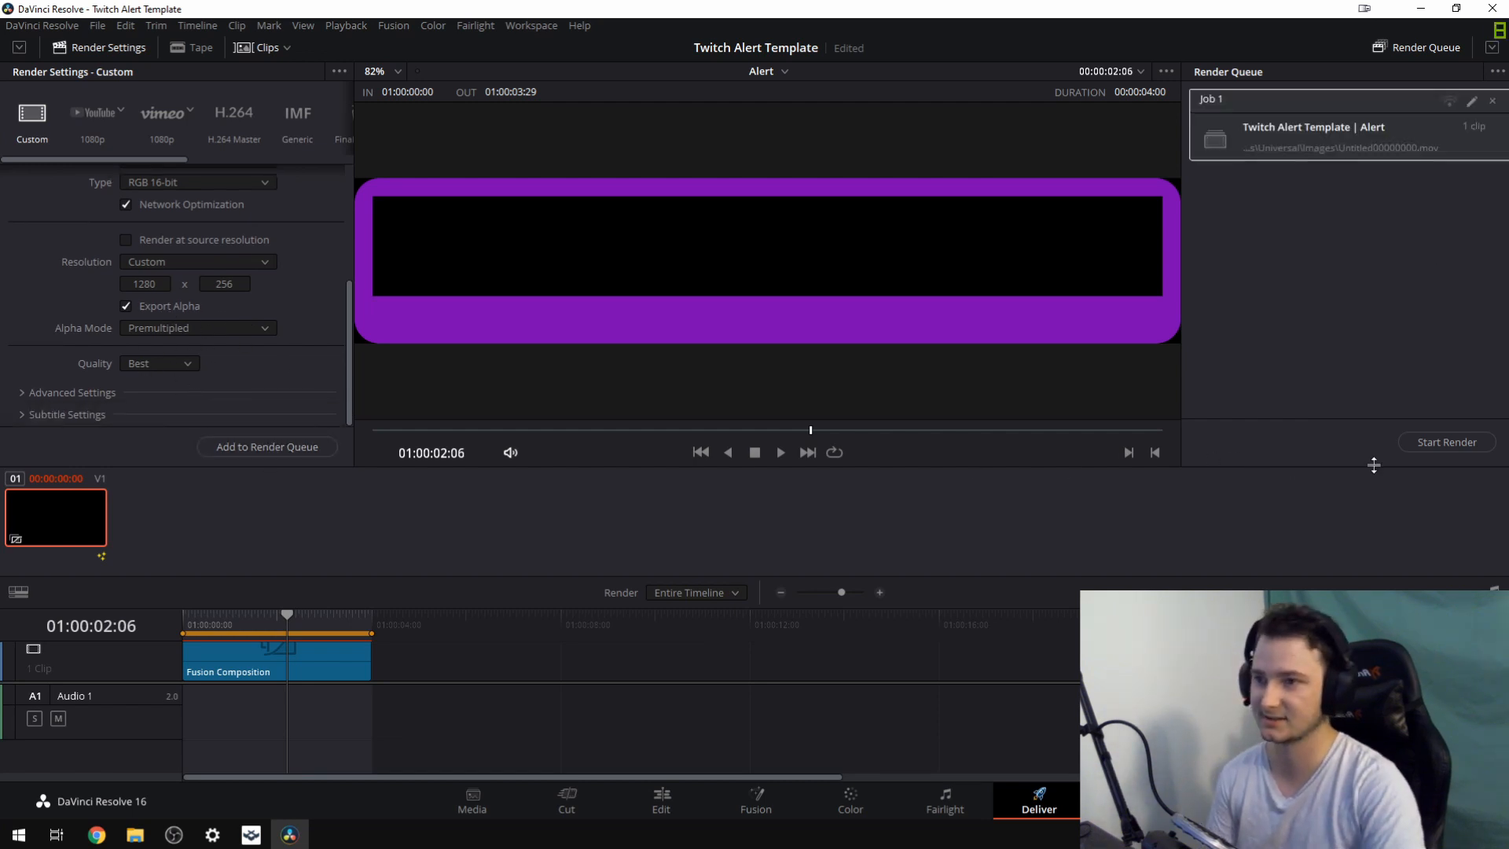
{"action": "left_click", "coordinate": [1446, 442]}
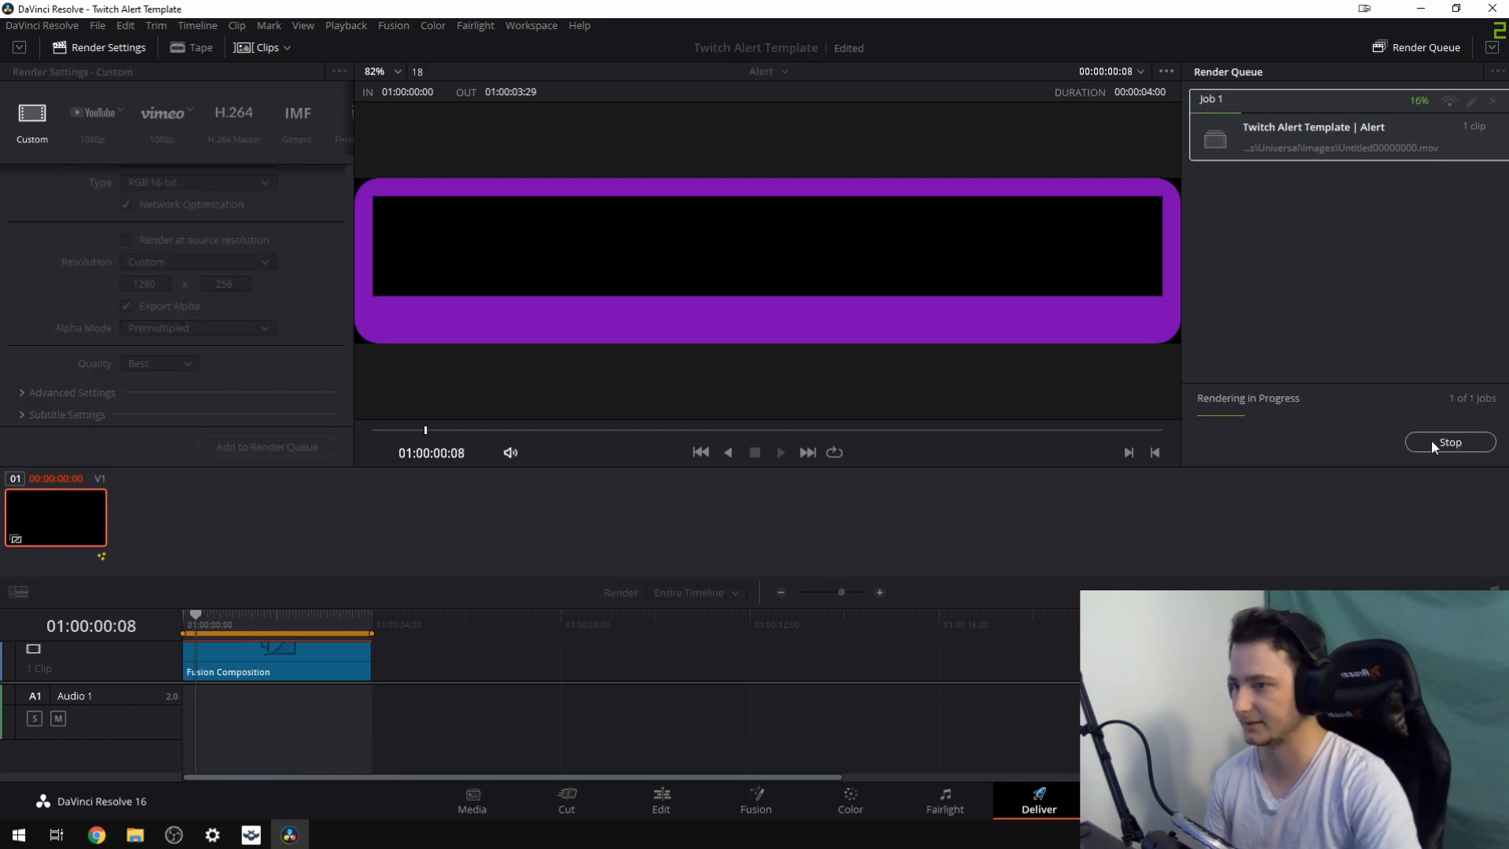
{"action": "left_click", "coordinate": [1449, 441]}
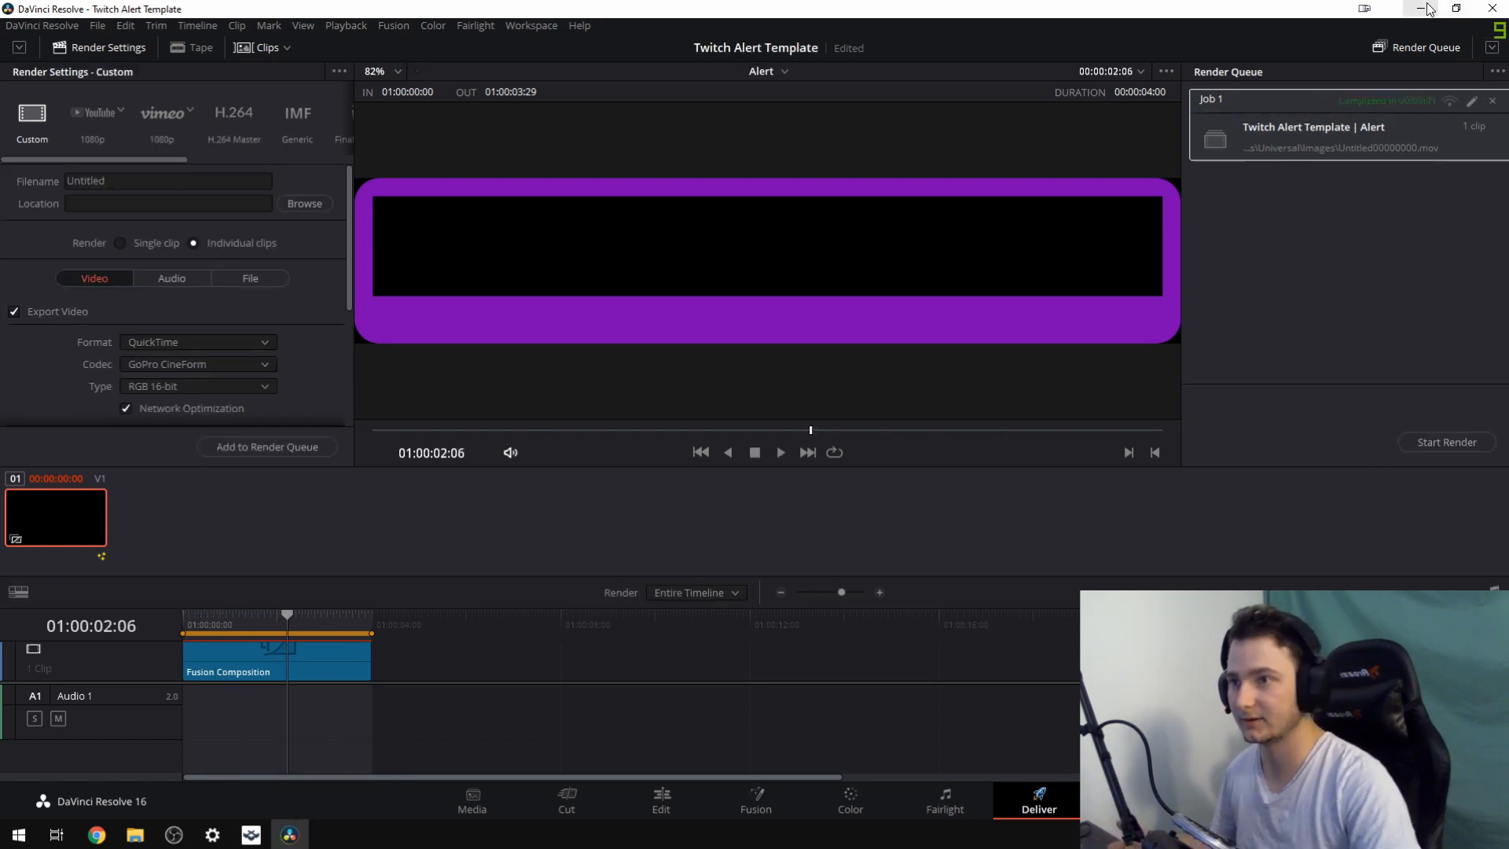
{"action": "mouse_move", "coordinate": [1428, 10]}
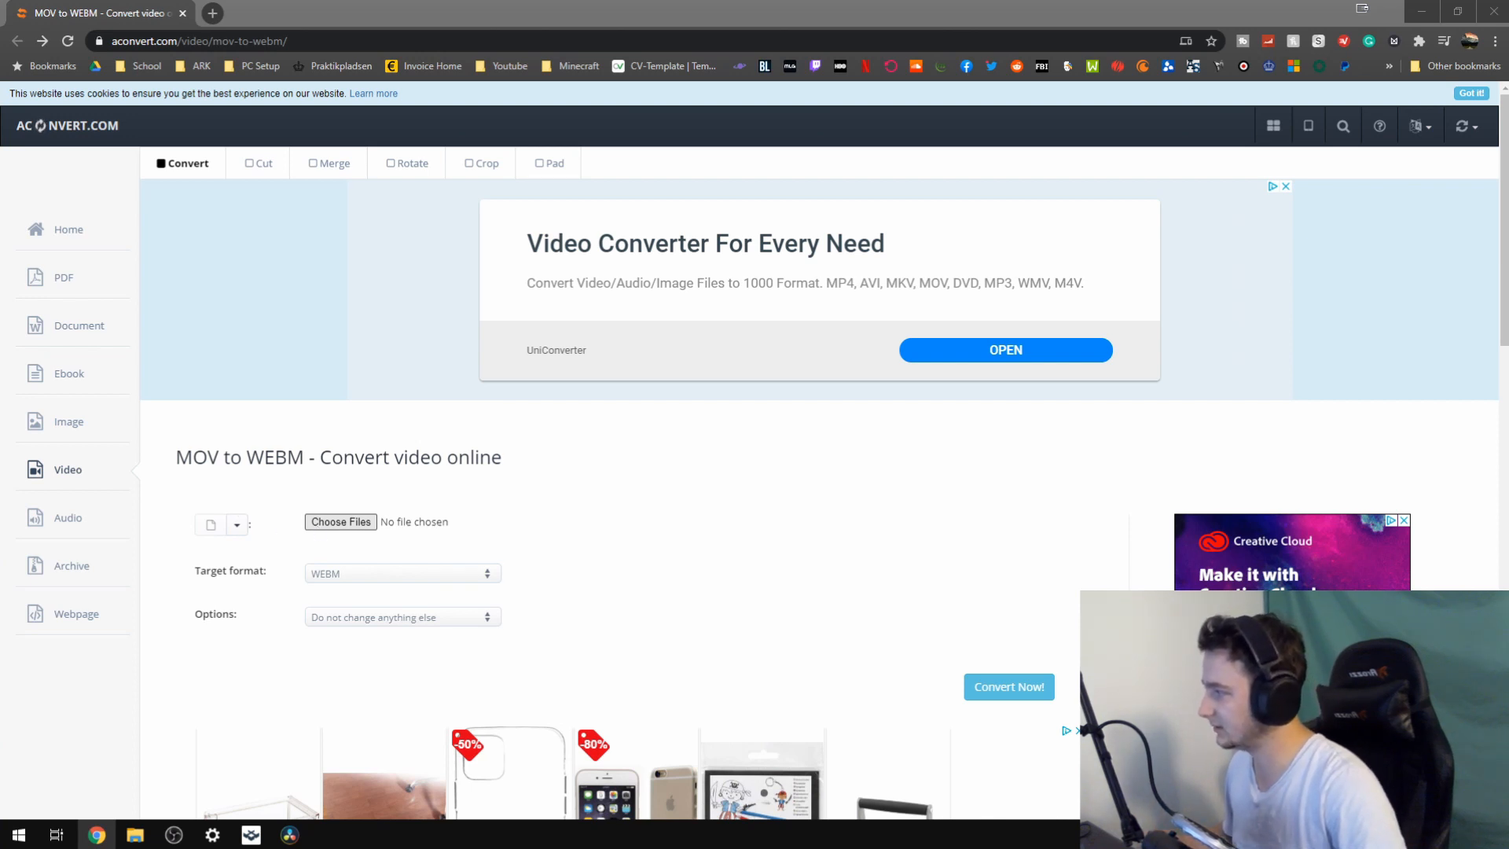
Load Untitled00000000.mov with target WEBM and the 'Do not change anything else' option.
{"action": "left_click", "coordinate": [340, 522]}
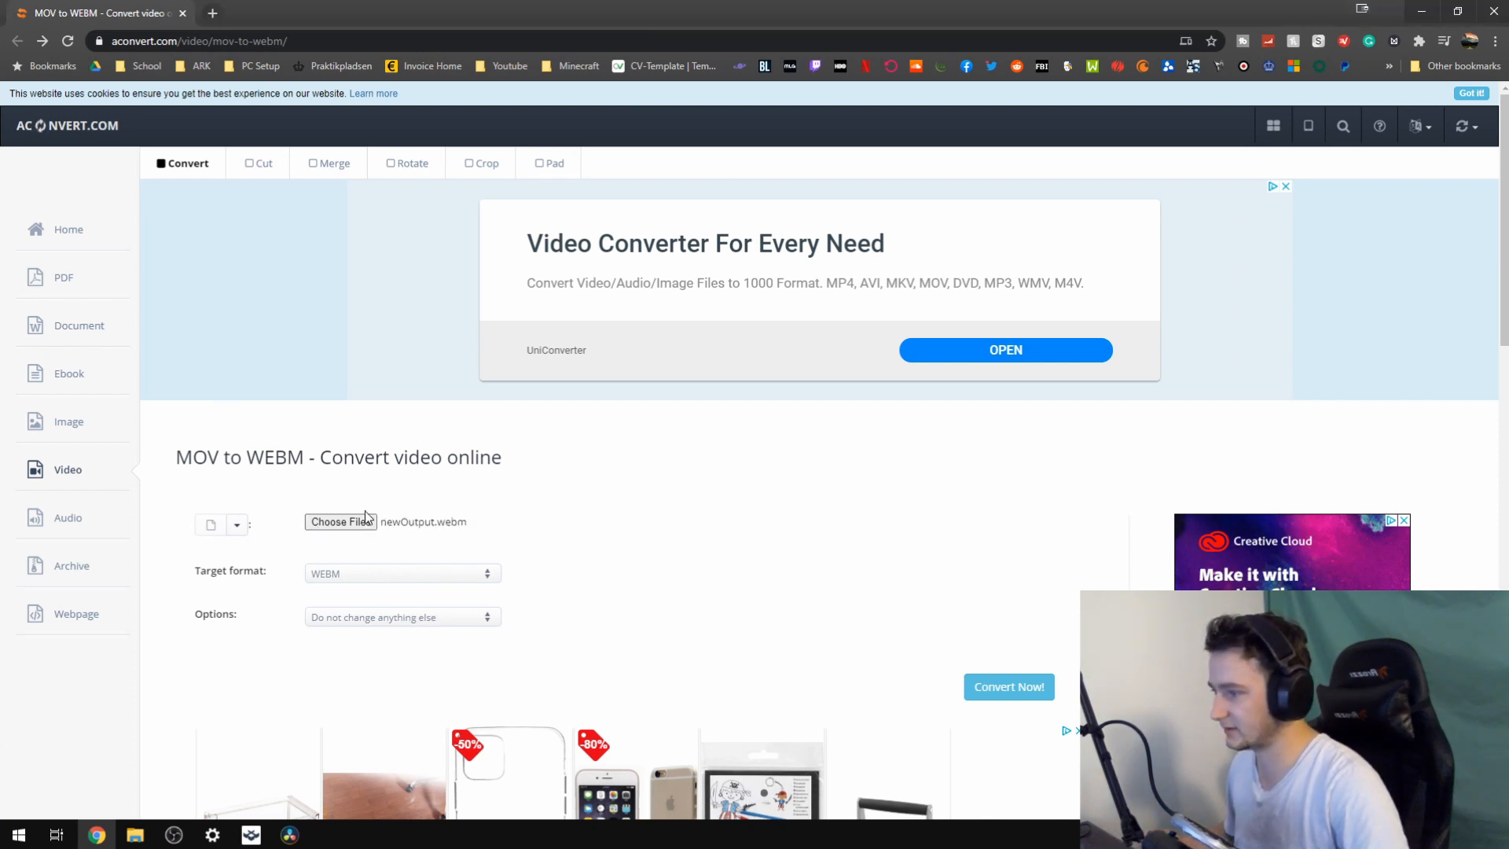
{"action": "mouse_move", "coordinate": [339, 521]}
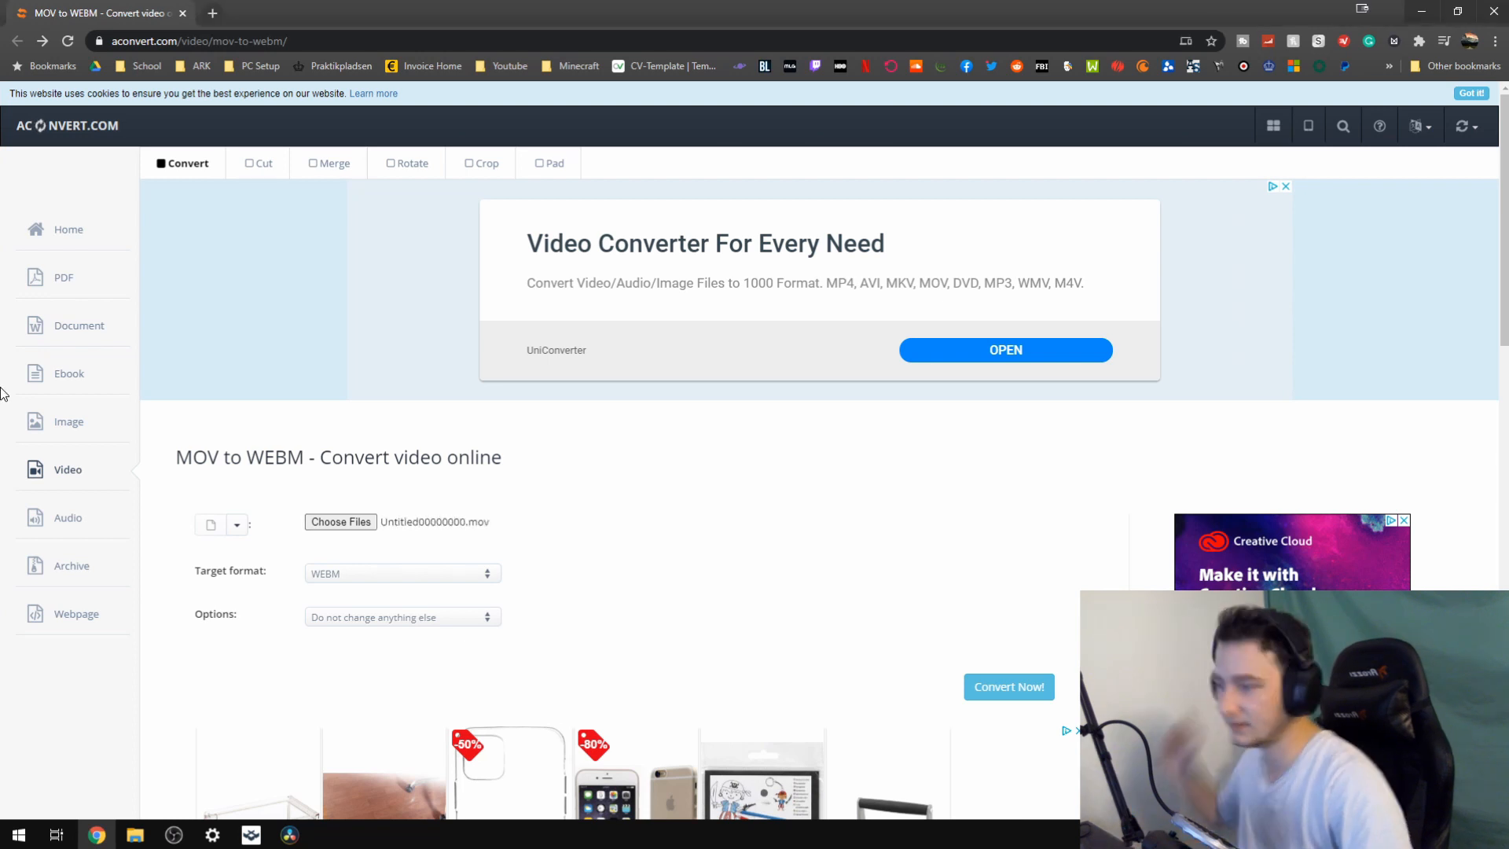
{"action": "mouse_move", "coordinate": [399, 530]}
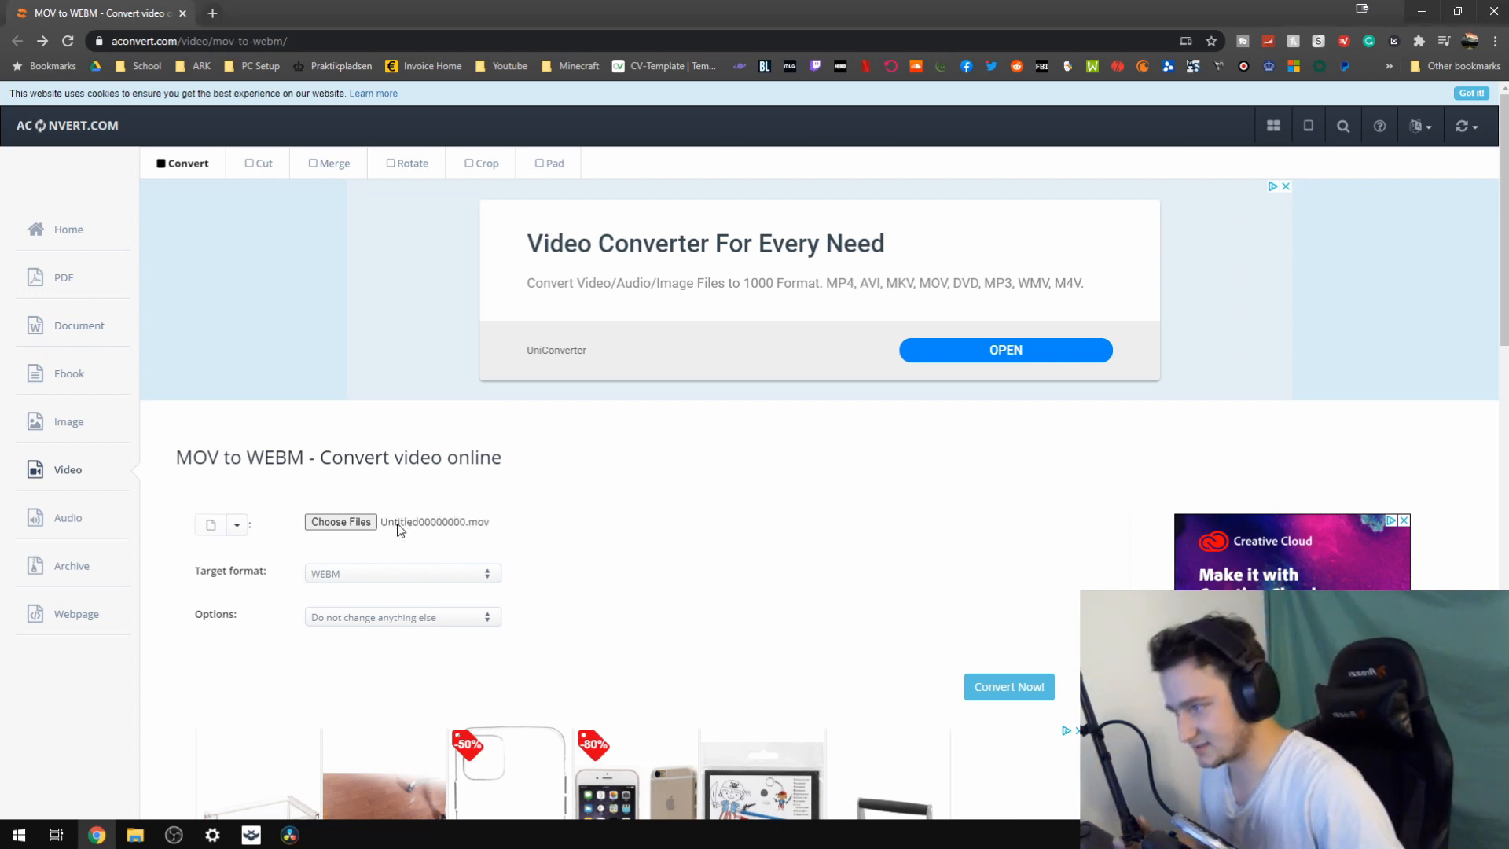
{"action": "mouse_move", "coordinate": [468, 533]}
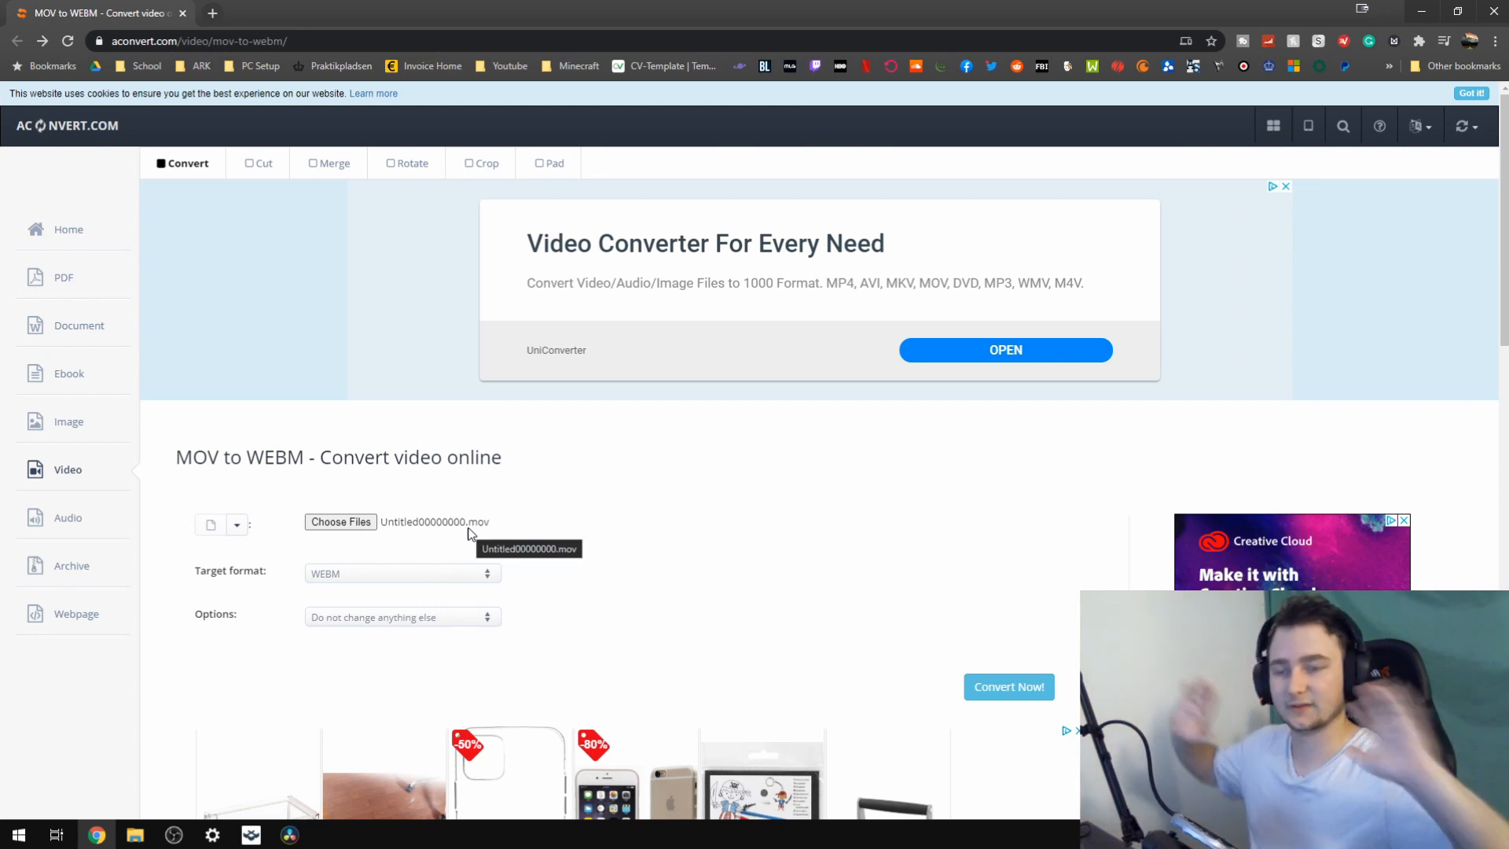
{"action": "scroll", "scroll_direction": "down", "scroll_amount": 3}
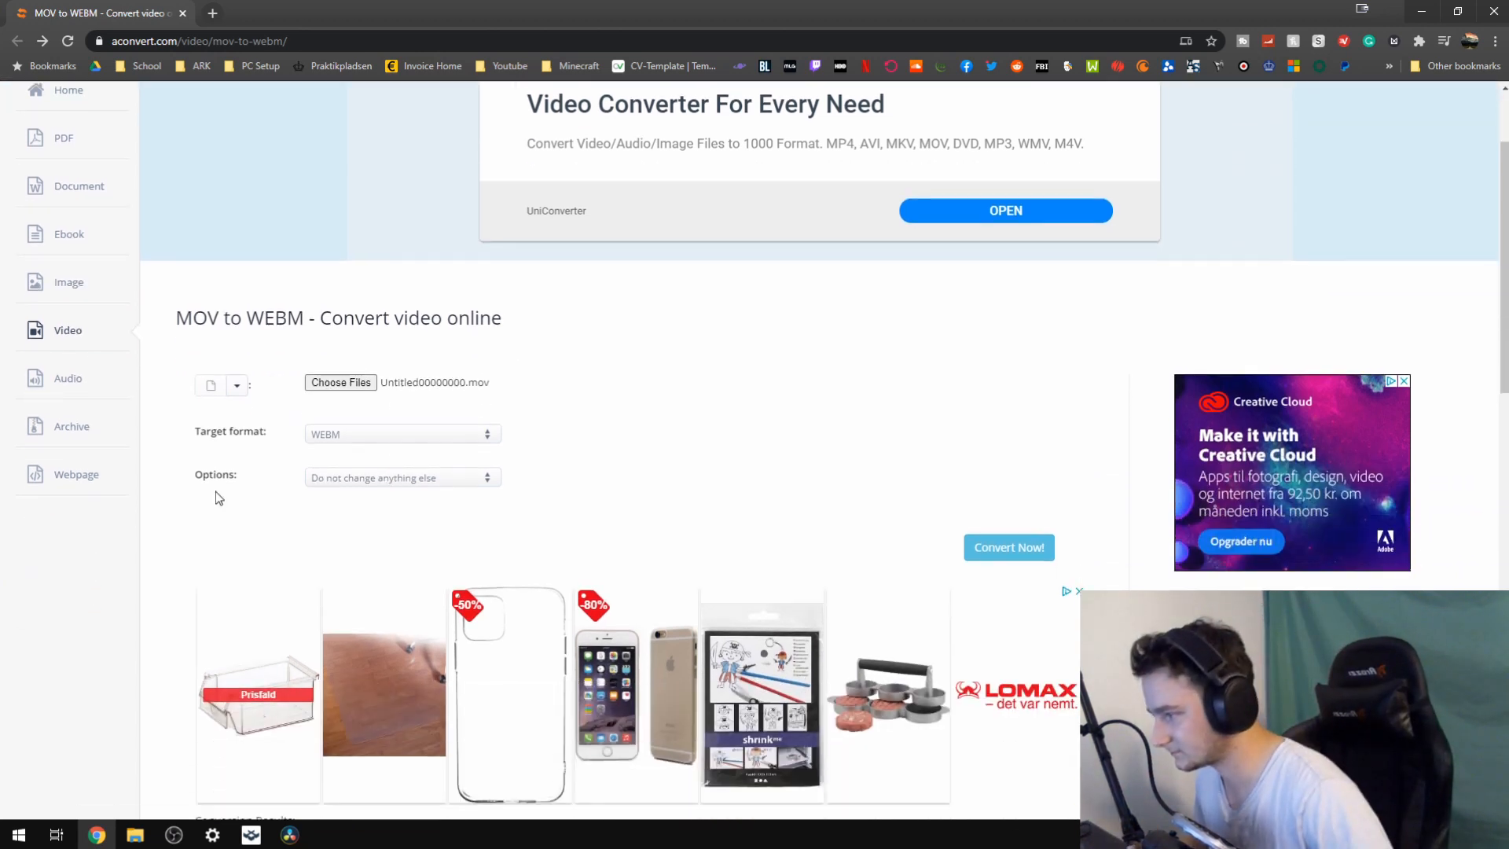
{"action": "scroll", "scroll_direction": "down", "scroll_amount": 3}
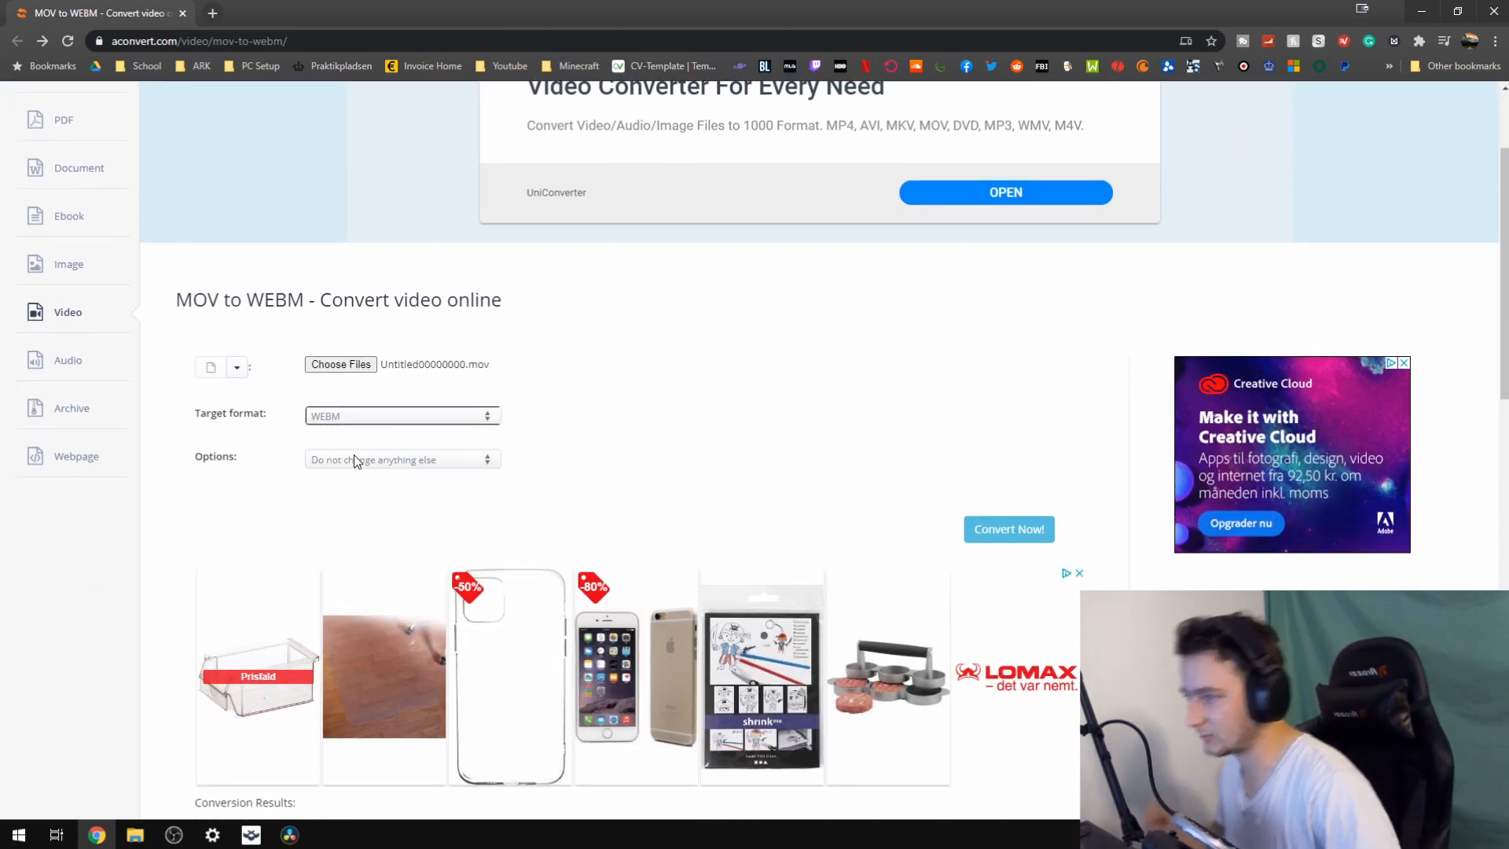
{"action": "left_click", "coordinate": [400, 459]}
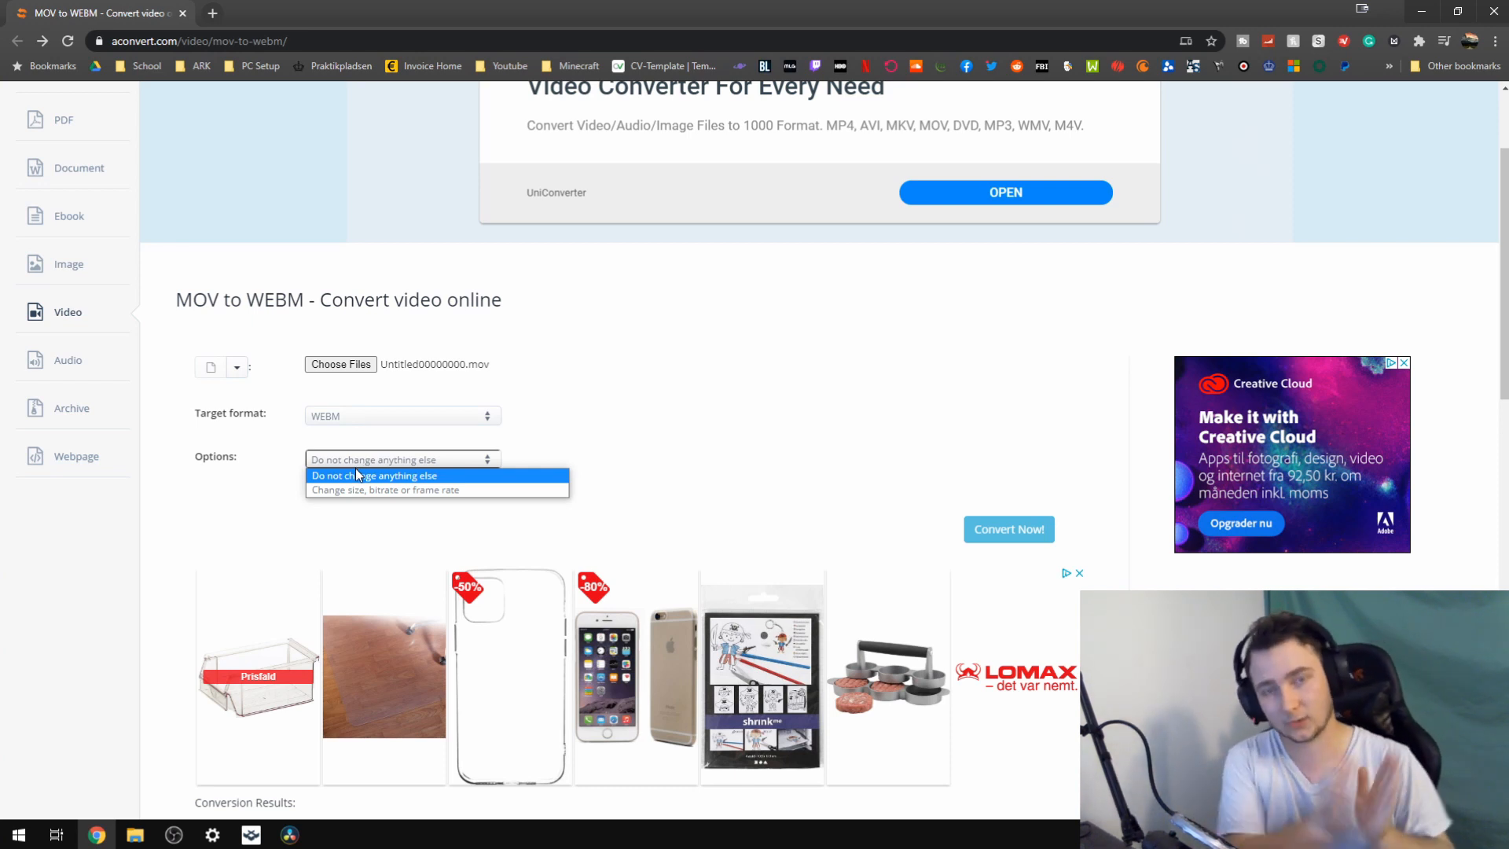
{"action": "left_click", "coordinate": [374, 474]}
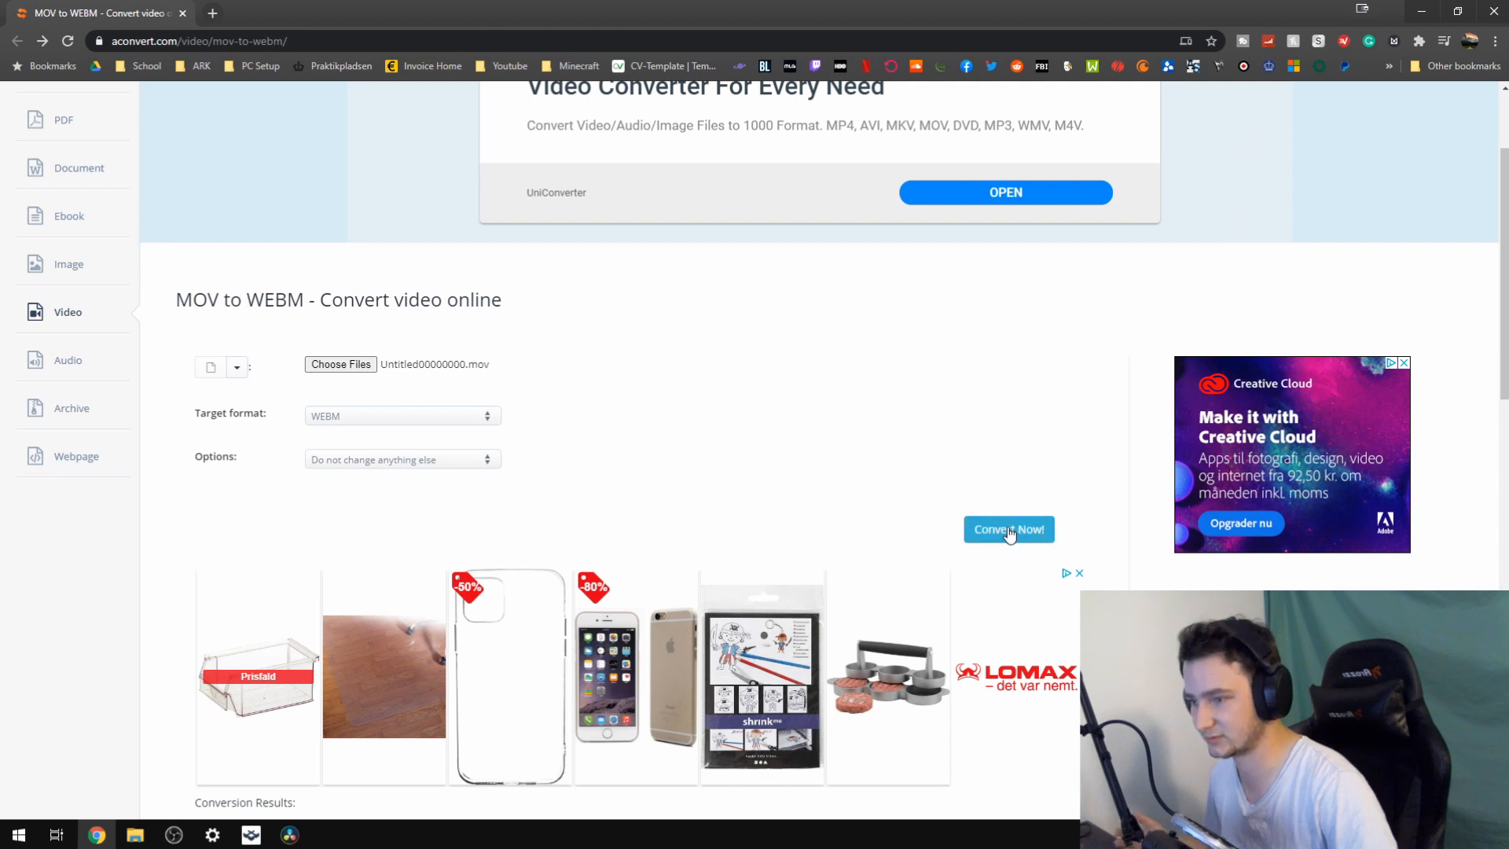
Convert the uploaded MOV to WEBM with Convert Now!
{"action": "left_click", "coordinate": [1008, 529]}
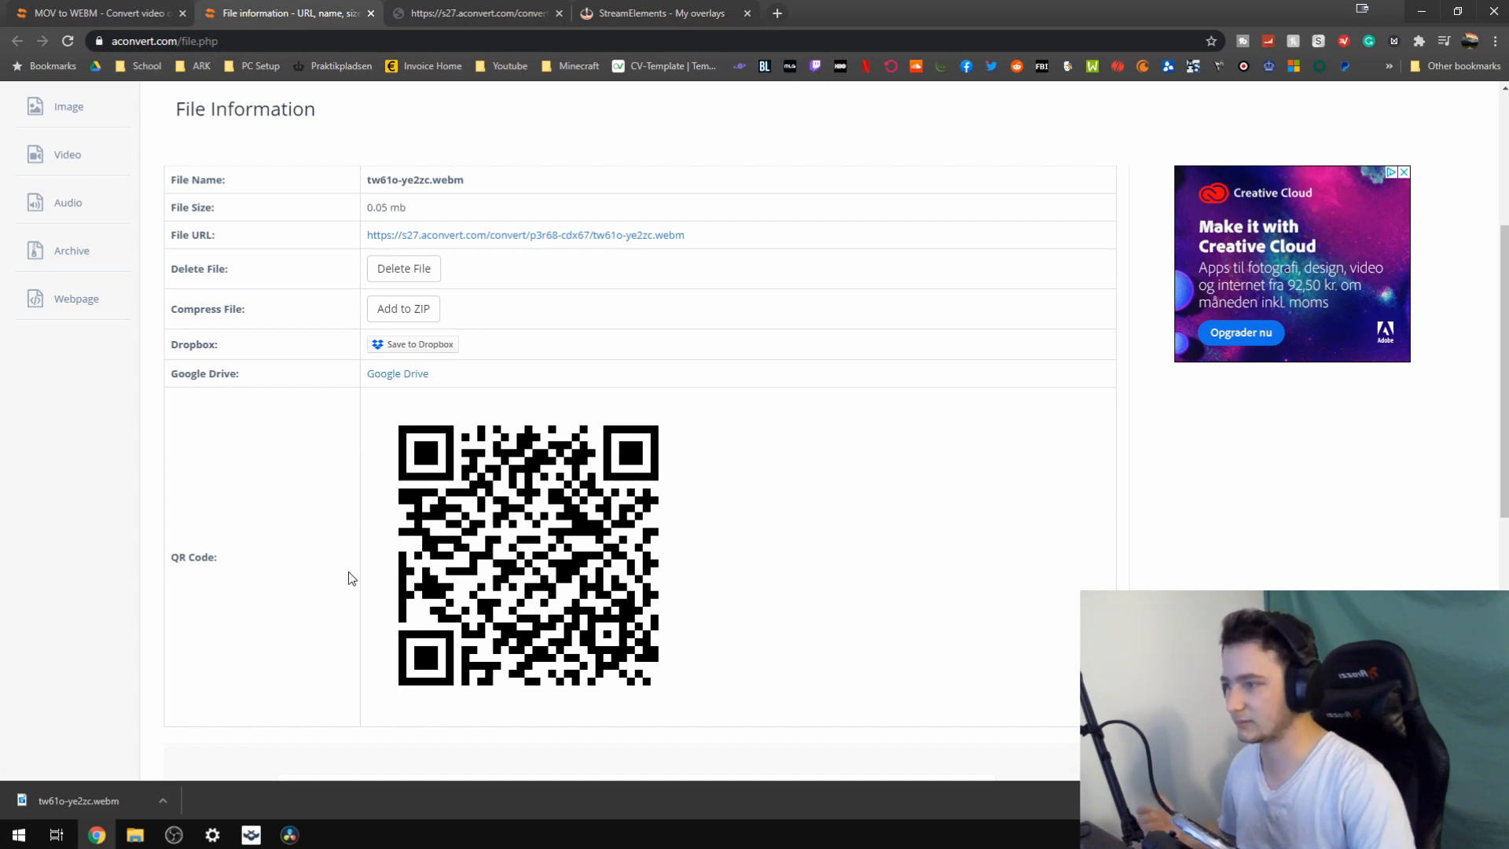
{"action": "mouse_move", "coordinate": [396, 374]}
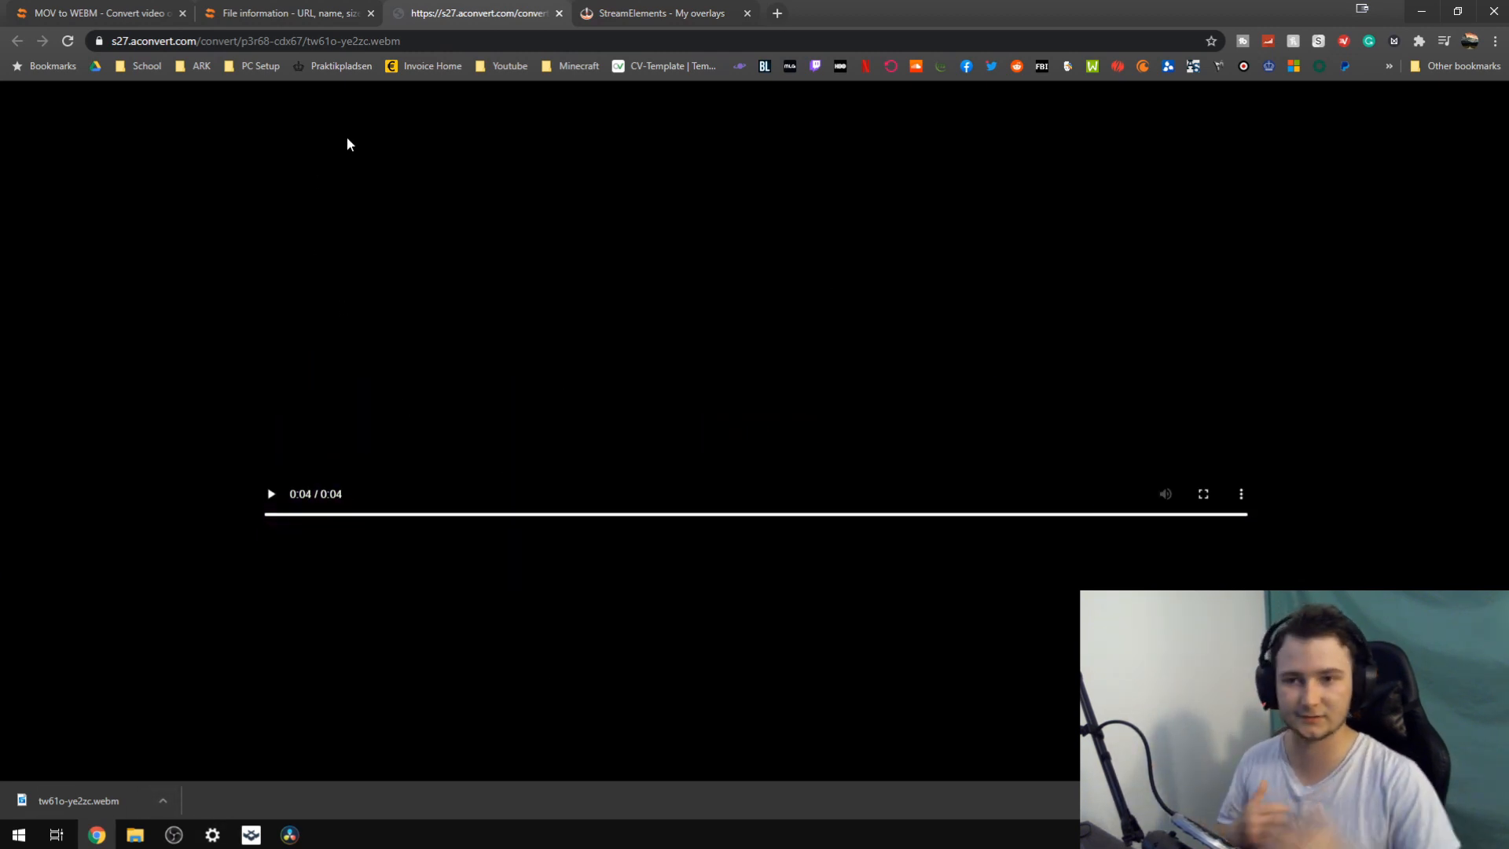
Close the StreamElements - My overlays browser tab.
{"action": "left_click", "coordinate": [746, 13]}
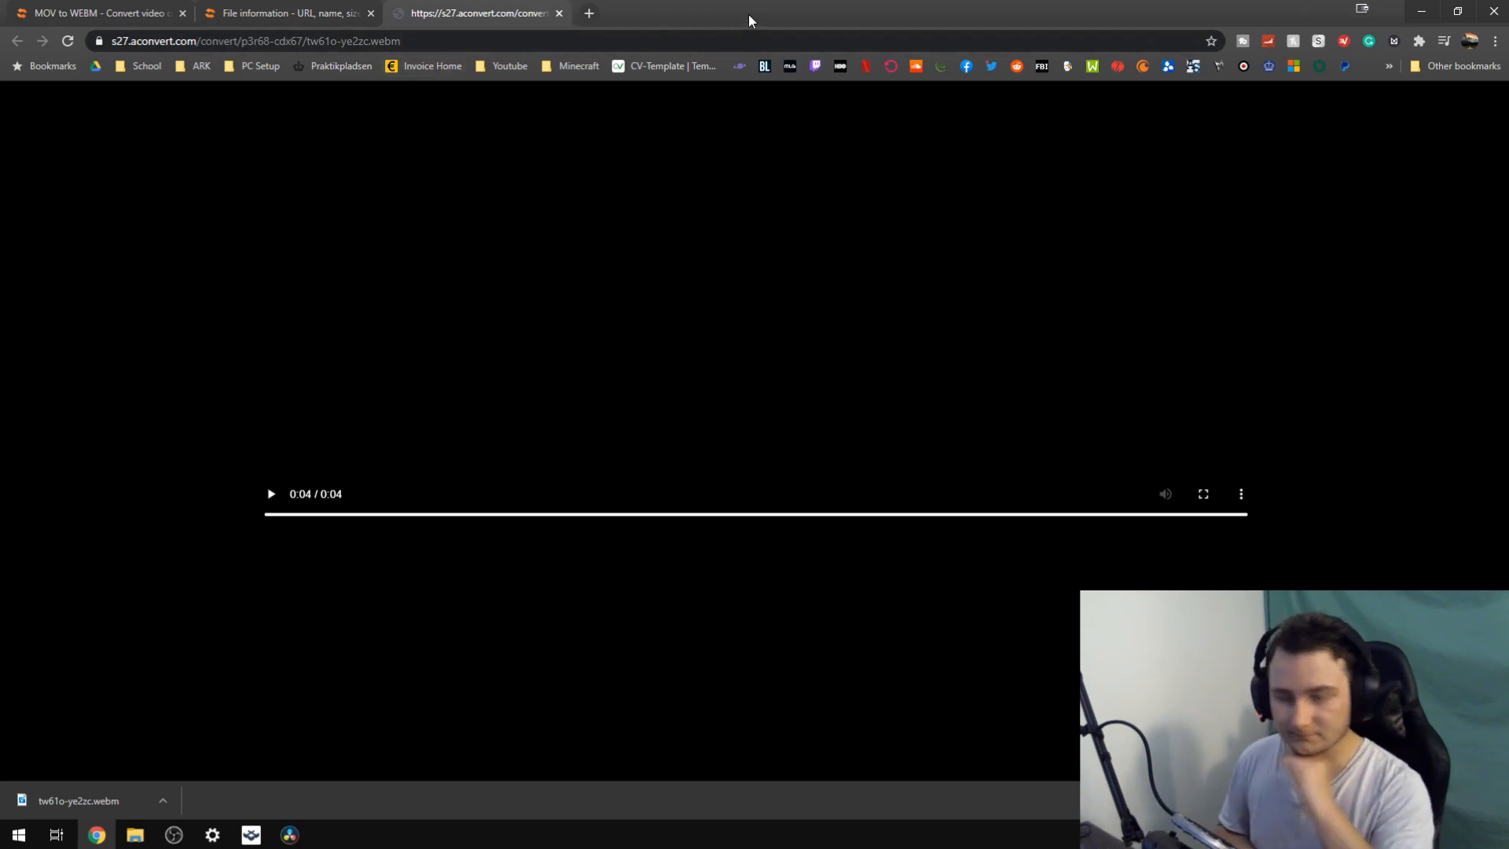